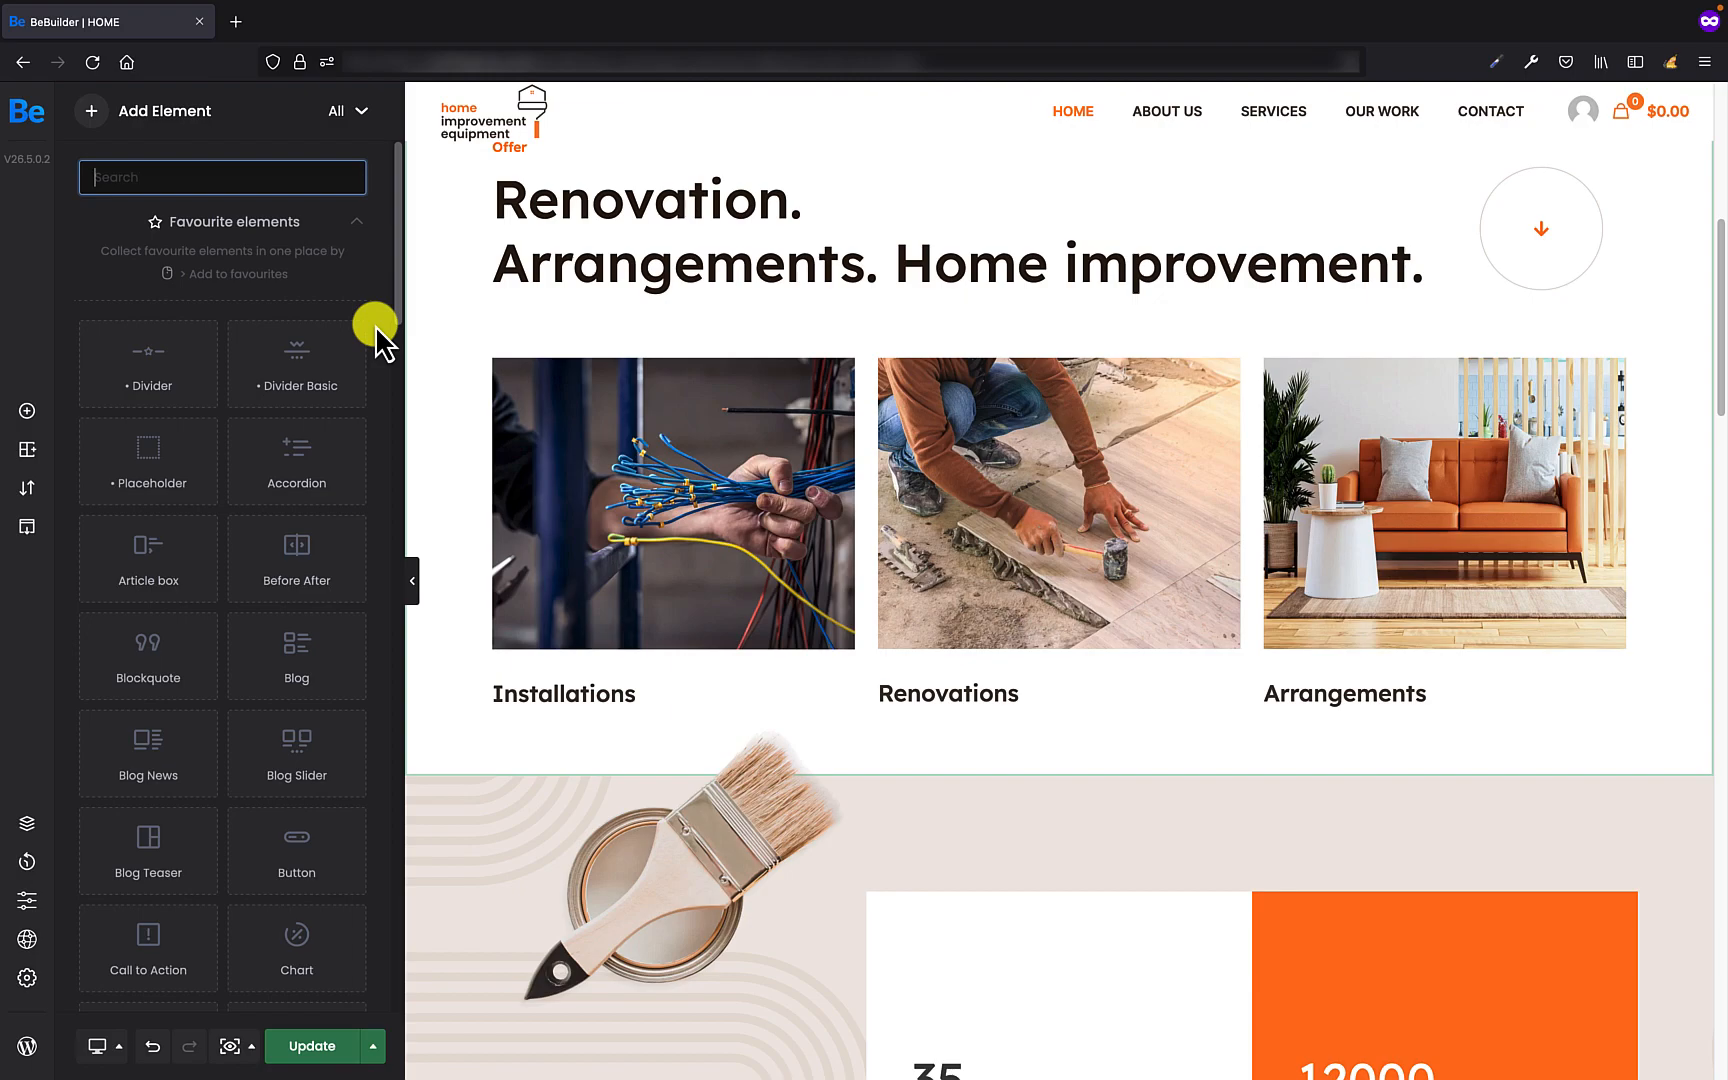
pyautogui.moveTo(26, 940)
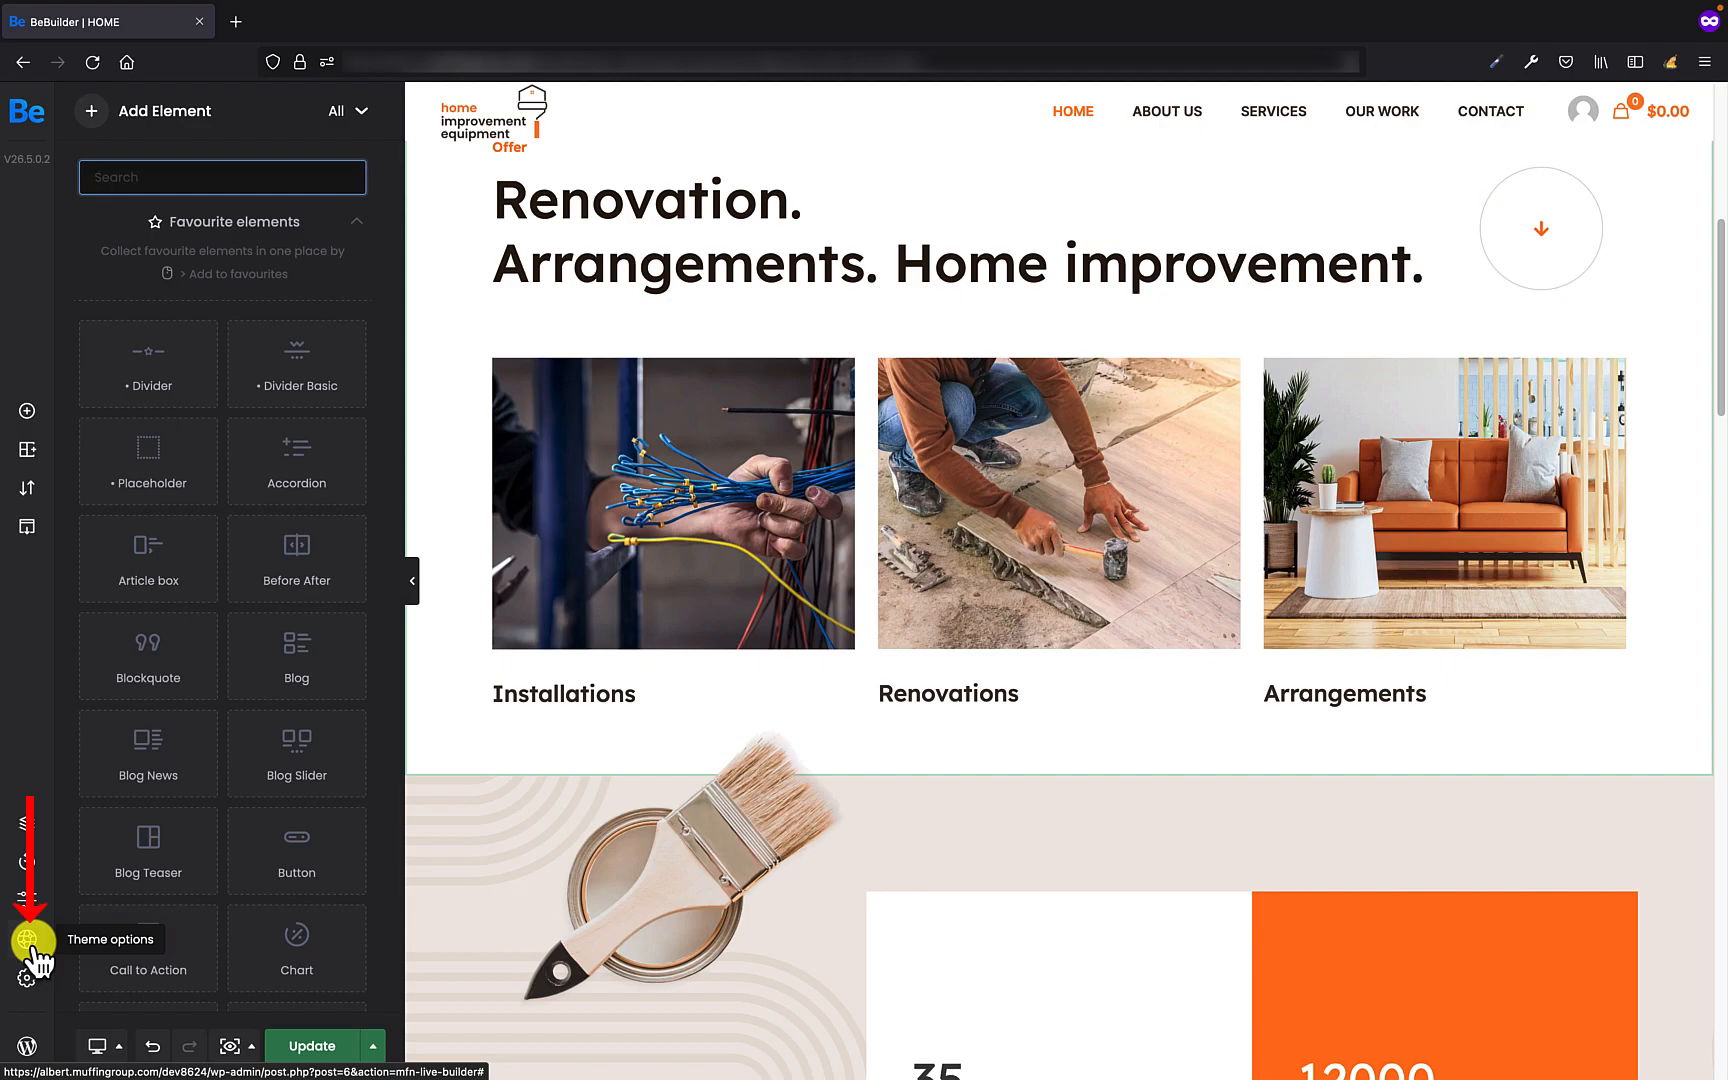
# Open the Theme Options category list with the globe icon in the sidebar
pyautogui.click(26, 939)
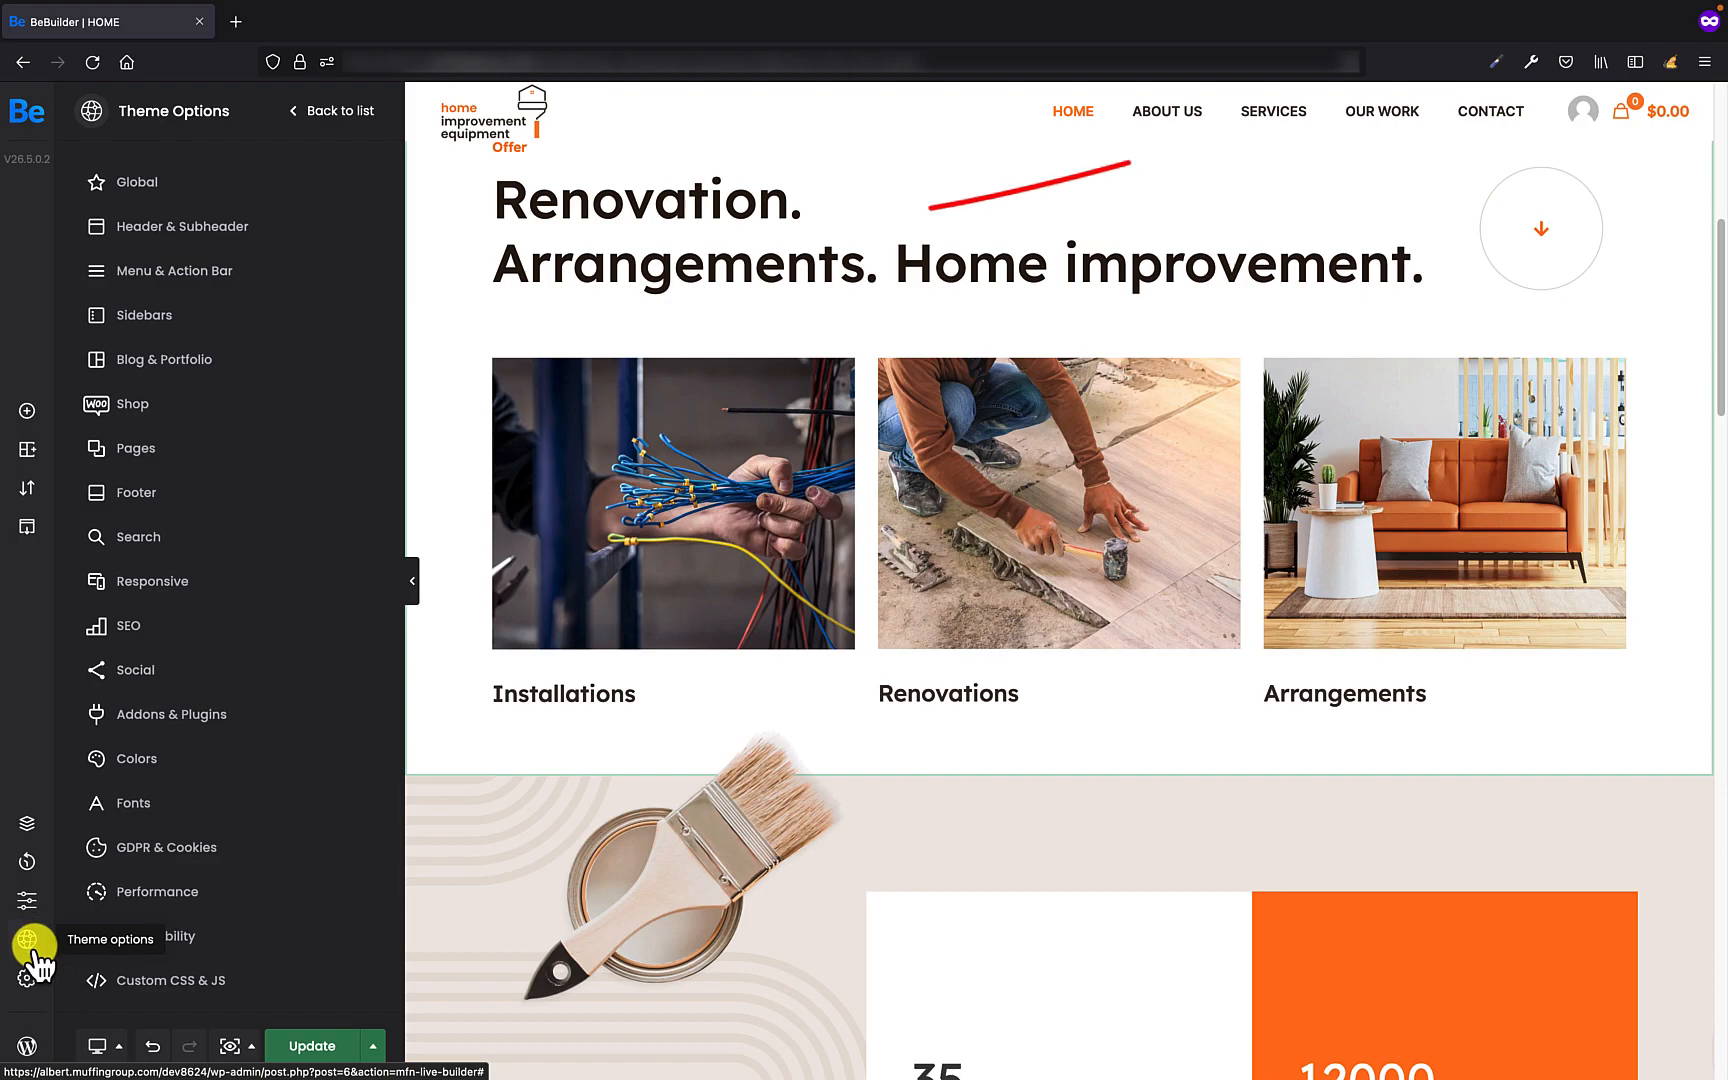
# Select the Renovation heading to open its H2 Heading element settings
pyautogui.click(821, 245)
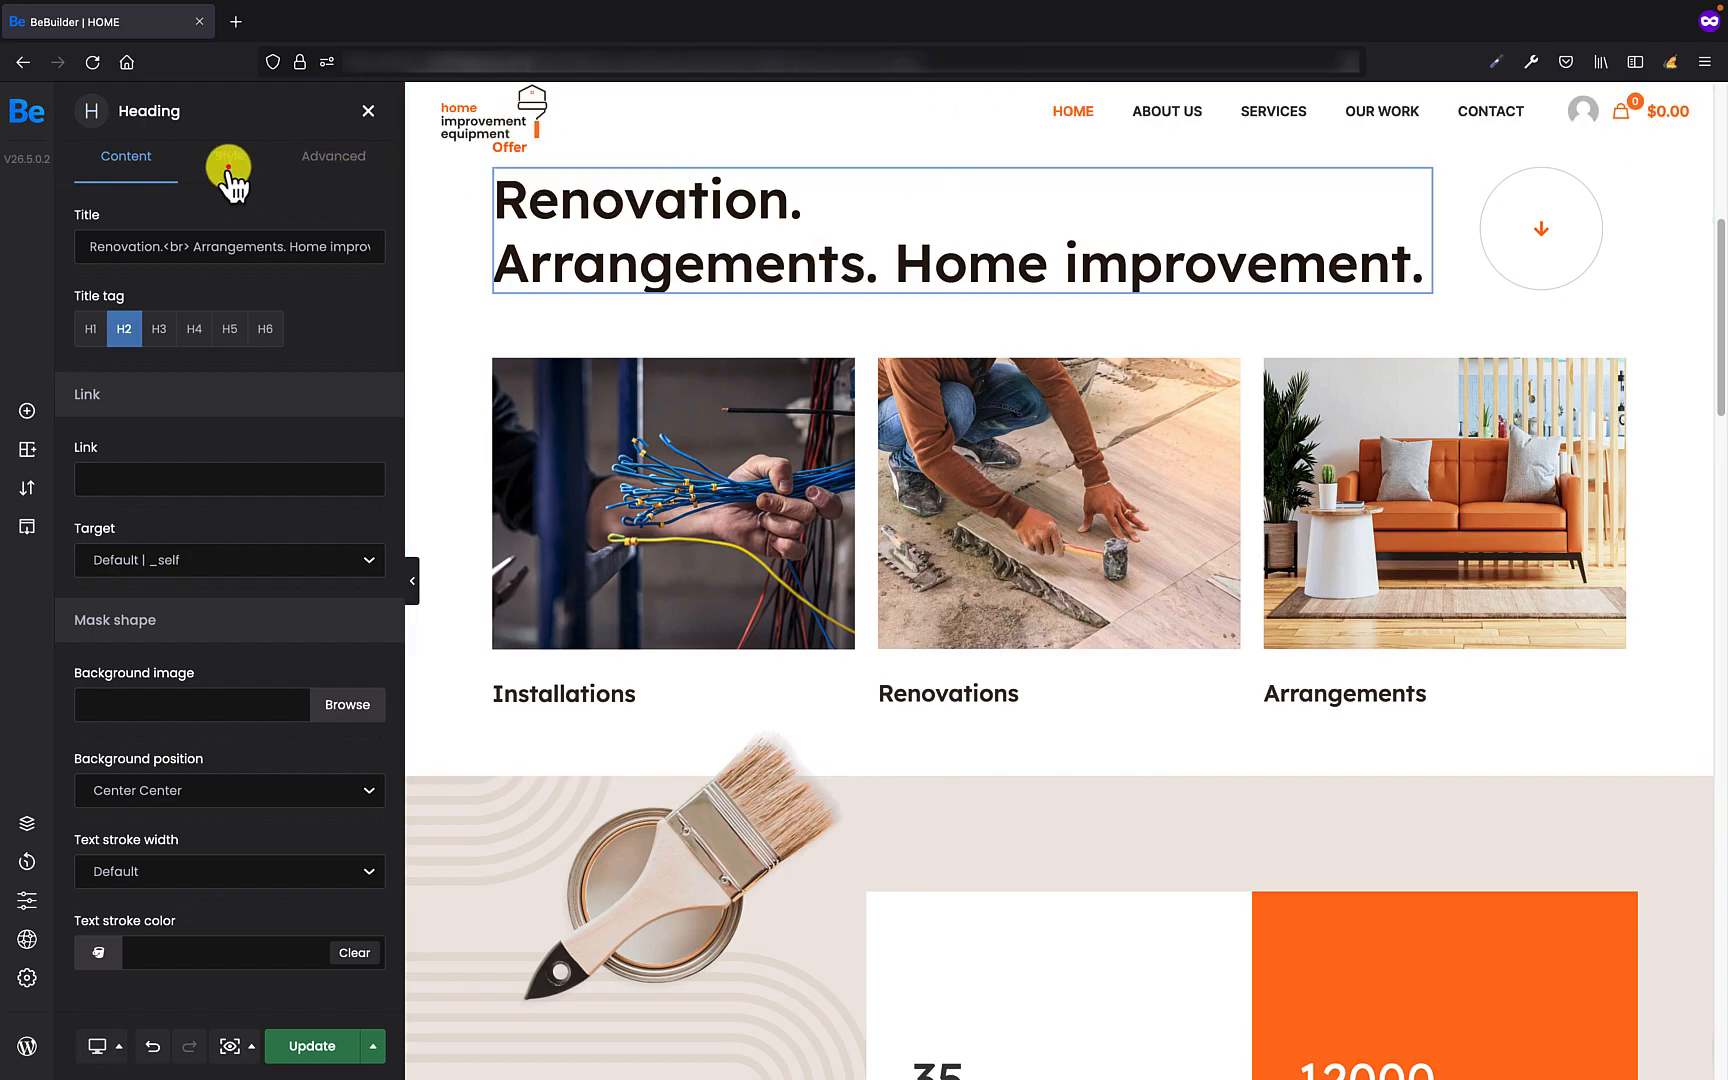
# Show the Heading panel's Style tab with alignment, color and typography options
pyautogui.click(228, 156)
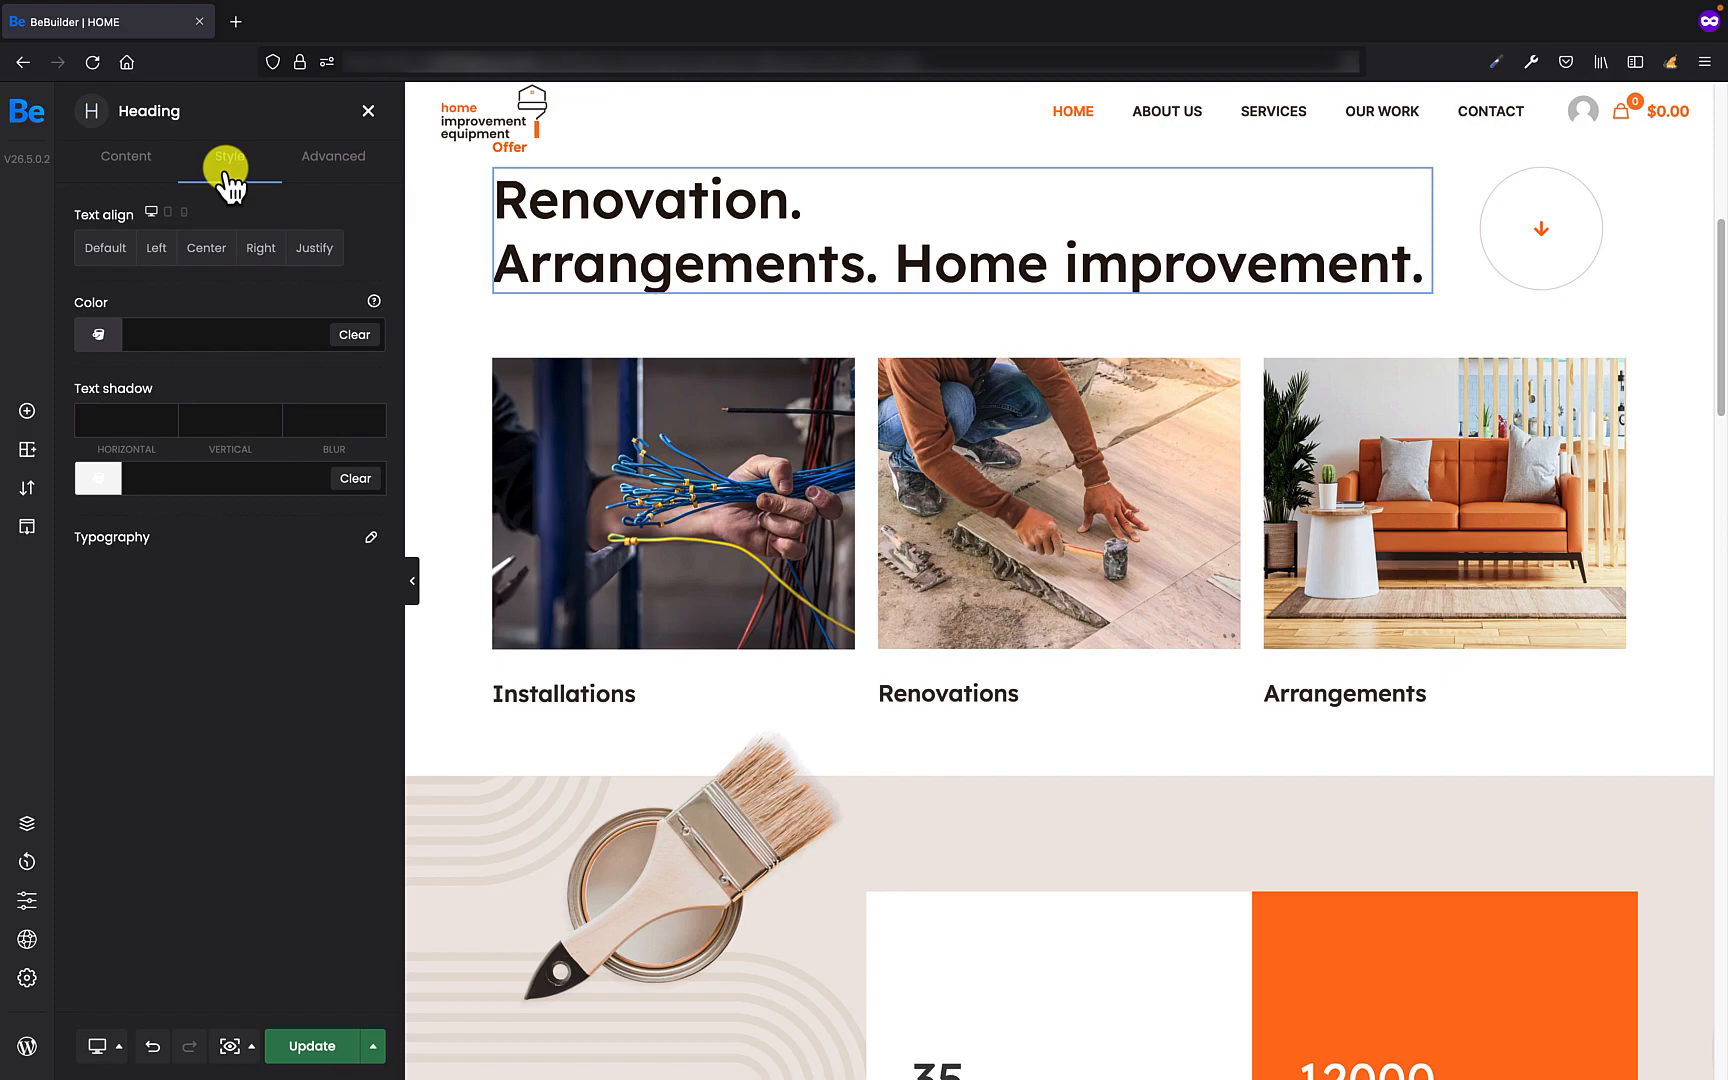
pyautogui.click(229, 156)
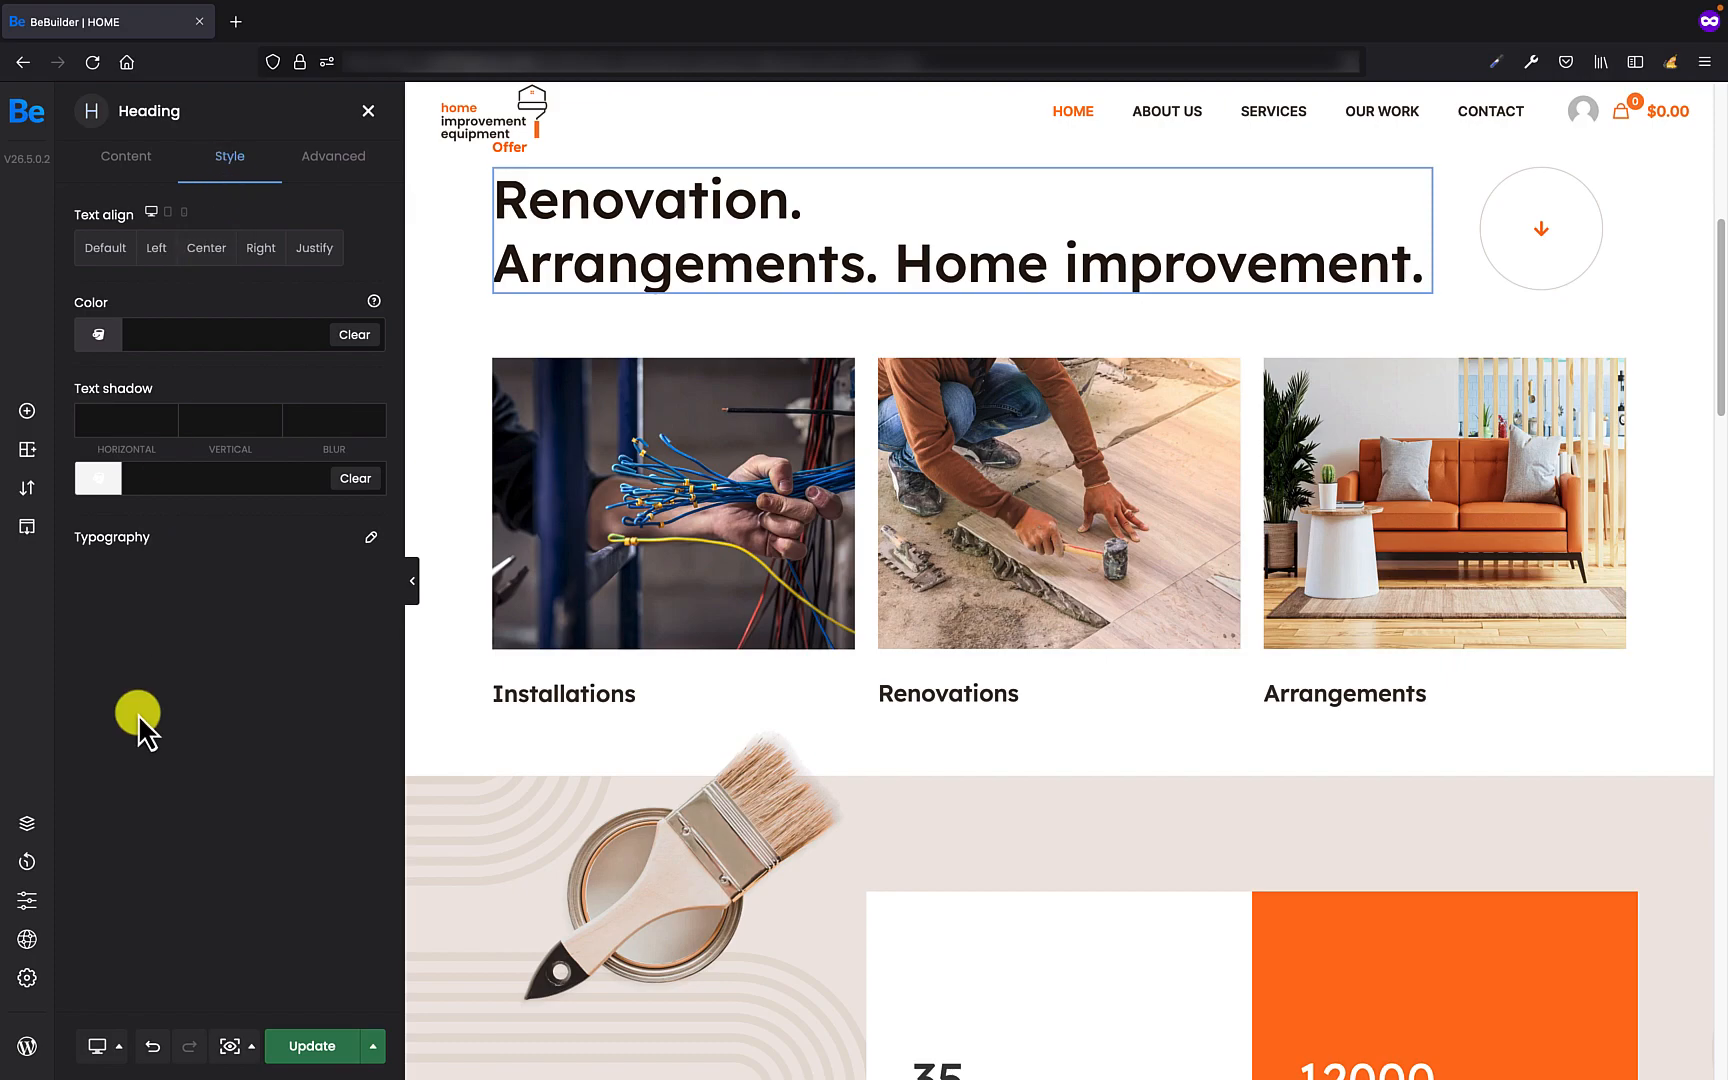
# Set the Heading H2 color to blue #3F51B5 under Colors > Headings
pyautogui.click(26, 939)
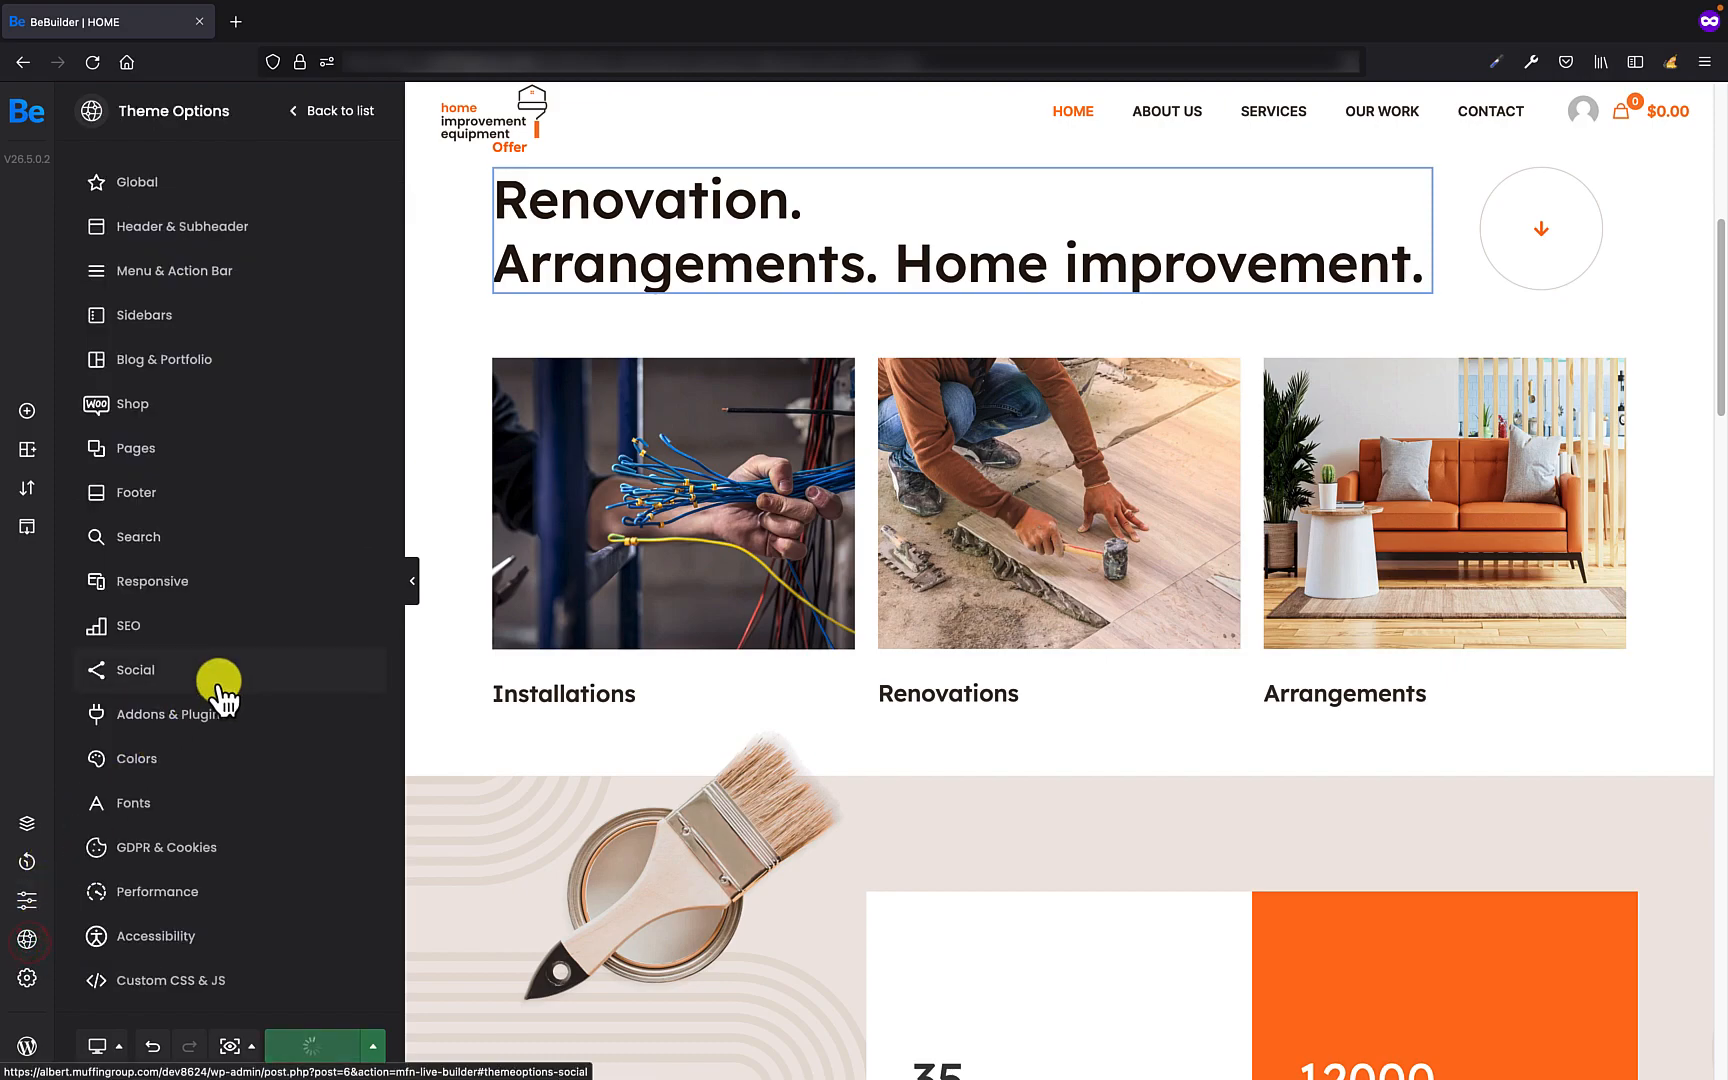
pyautogui.moveTo(185, 770)
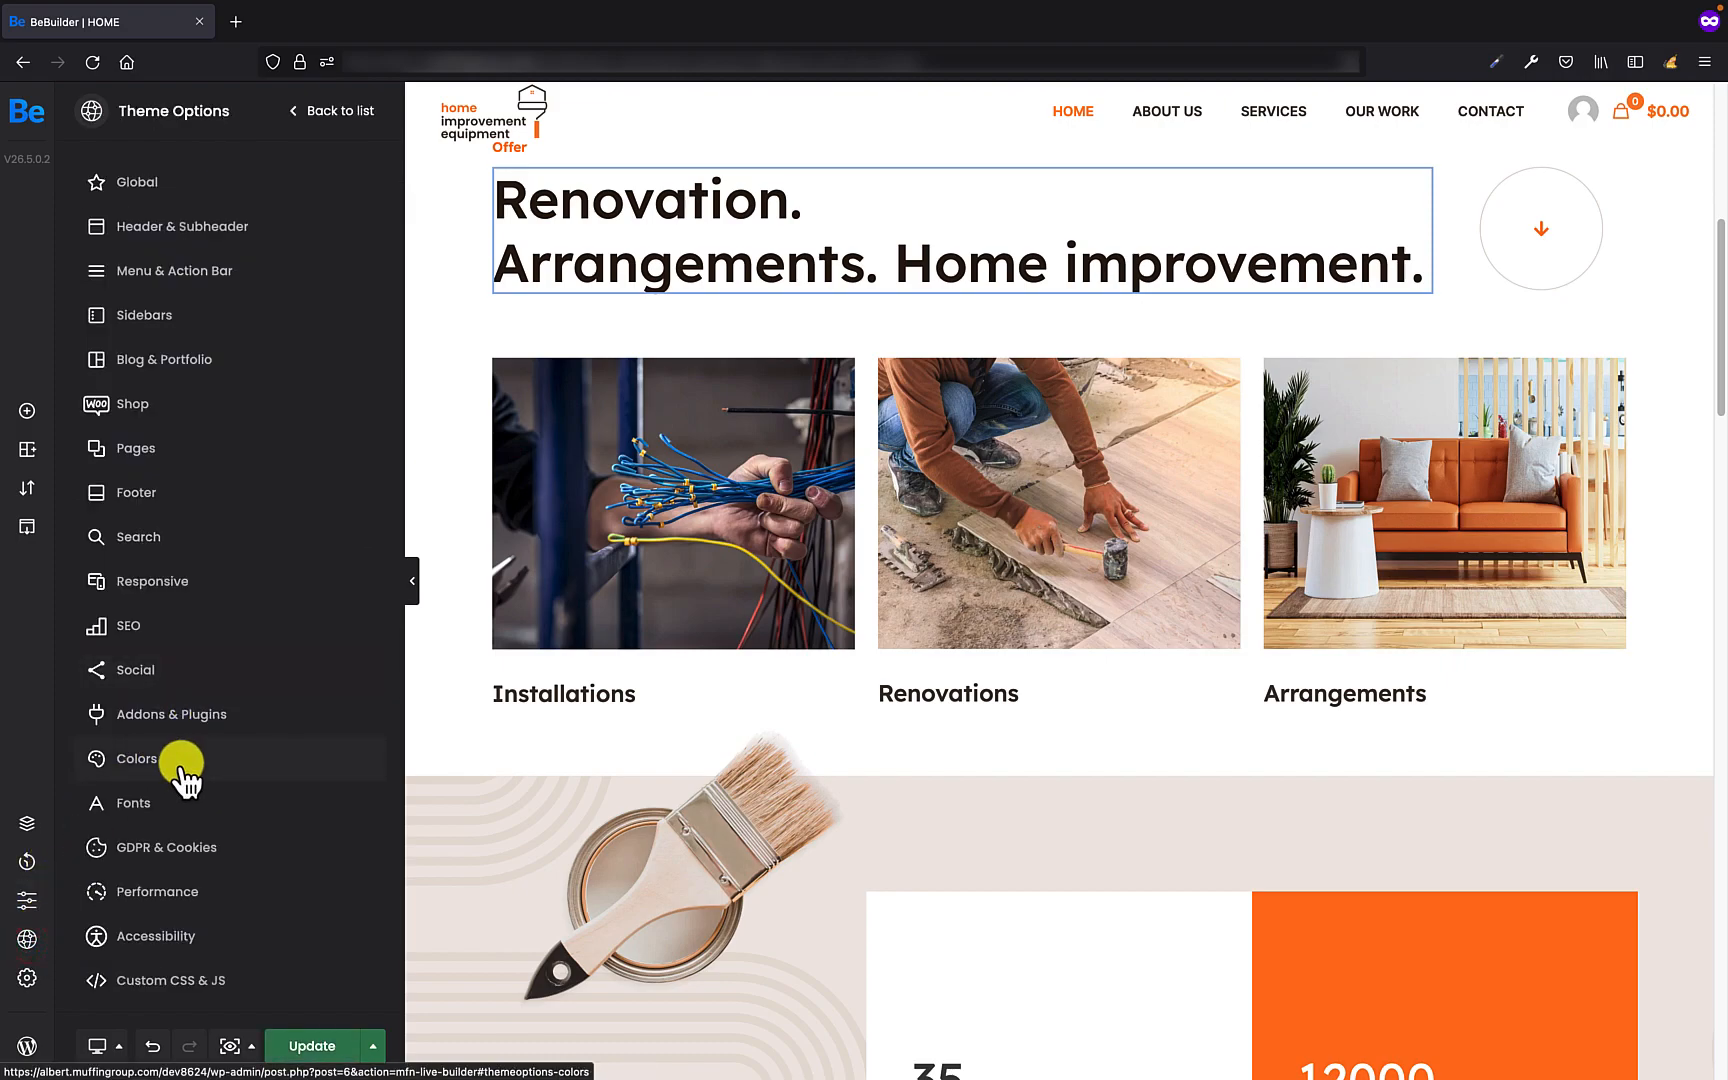
pyautogui.click(137, 758)
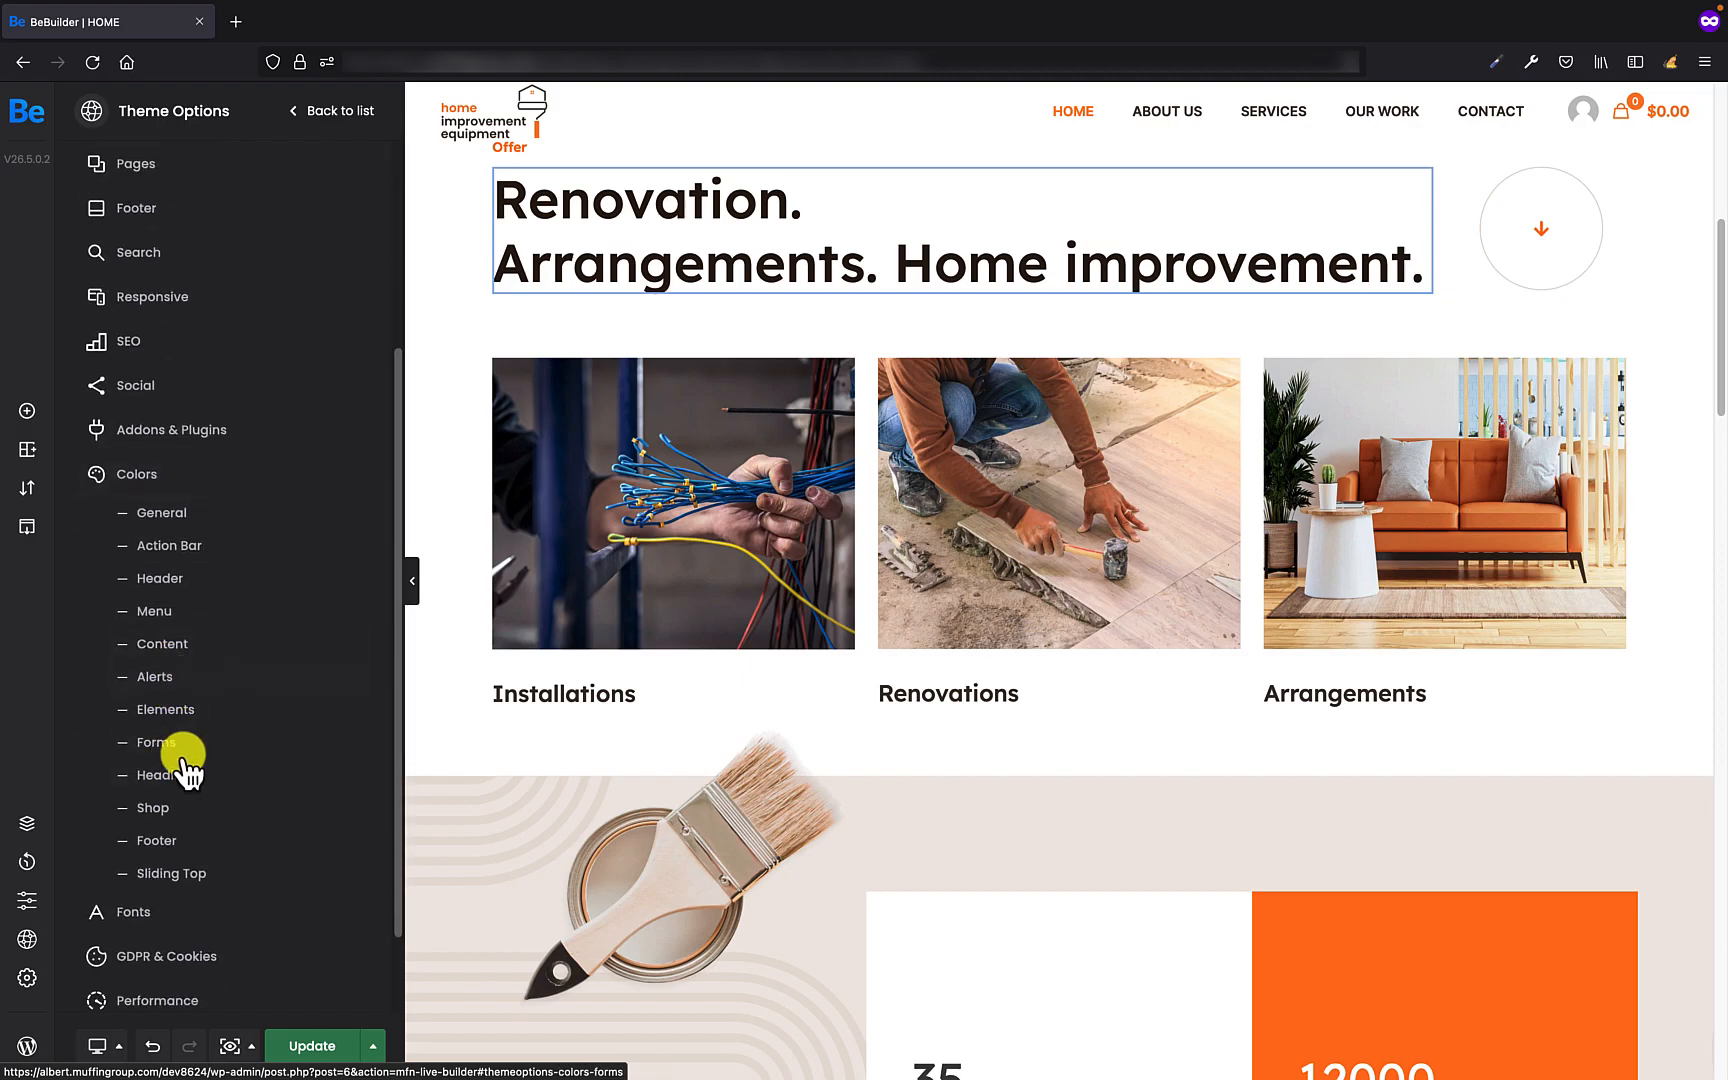
pyautogui.click(155, 774)
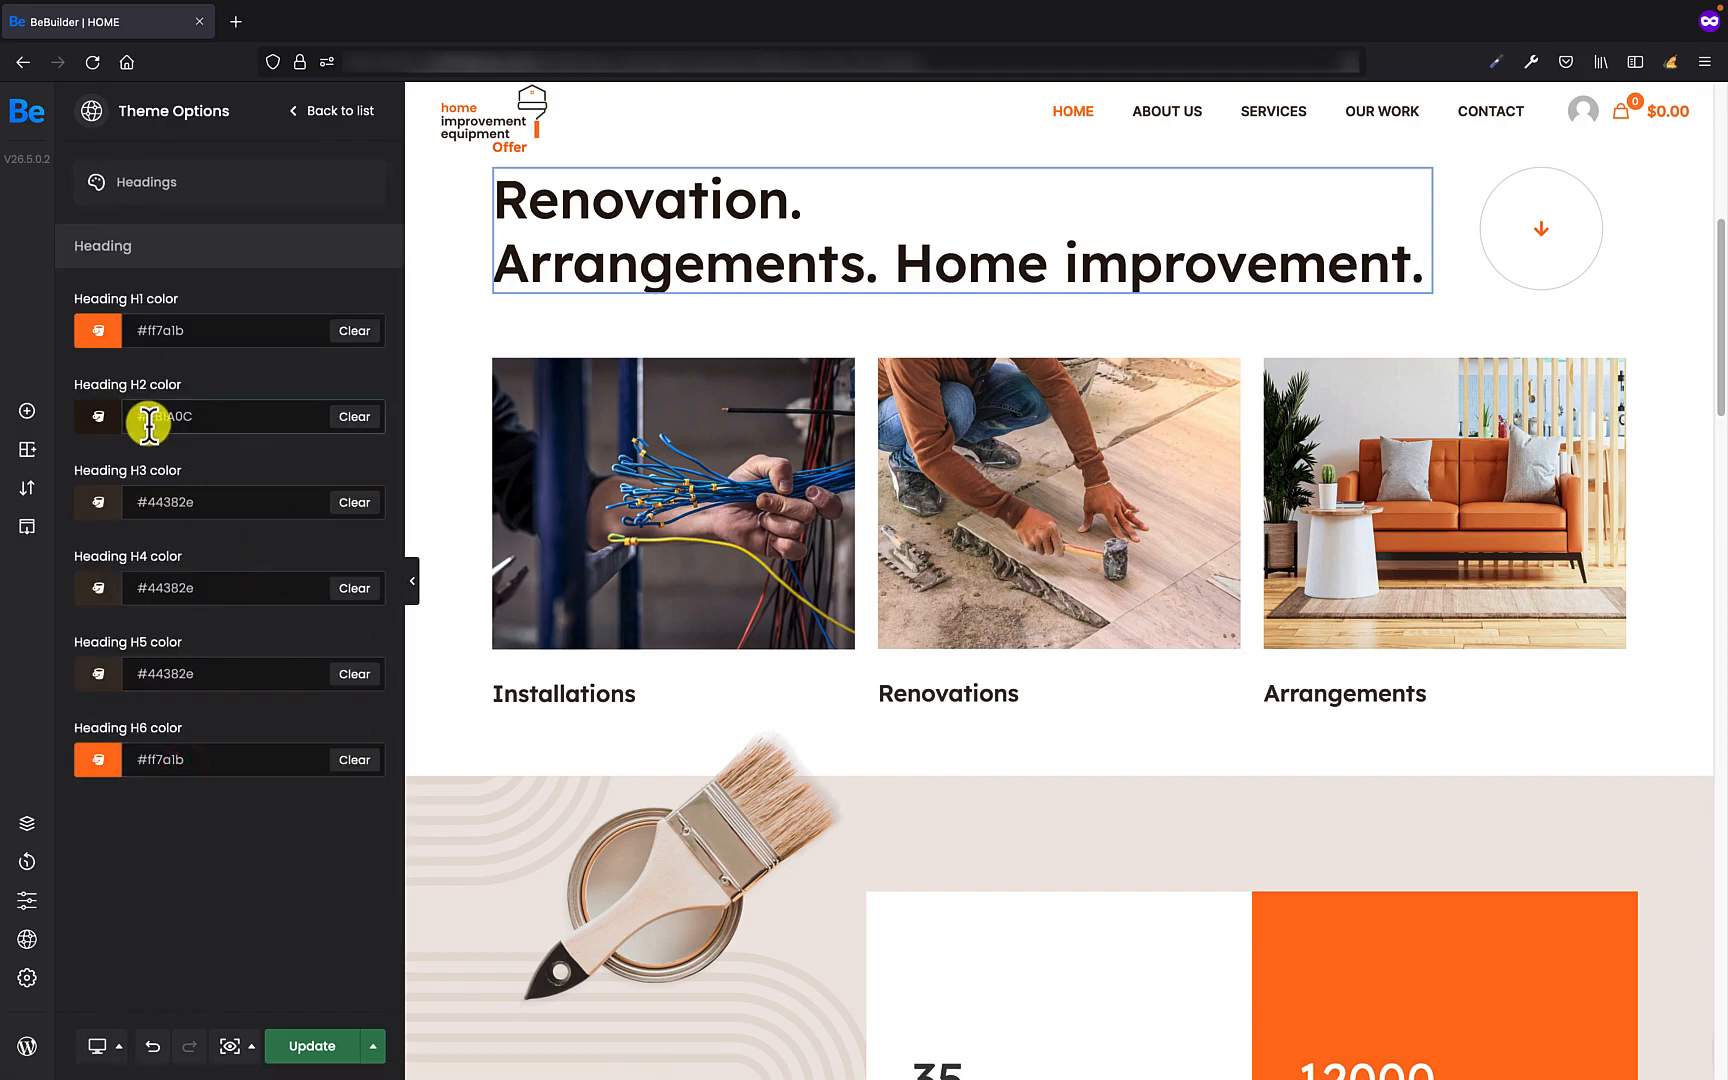
pyautogui.click(98, 417)
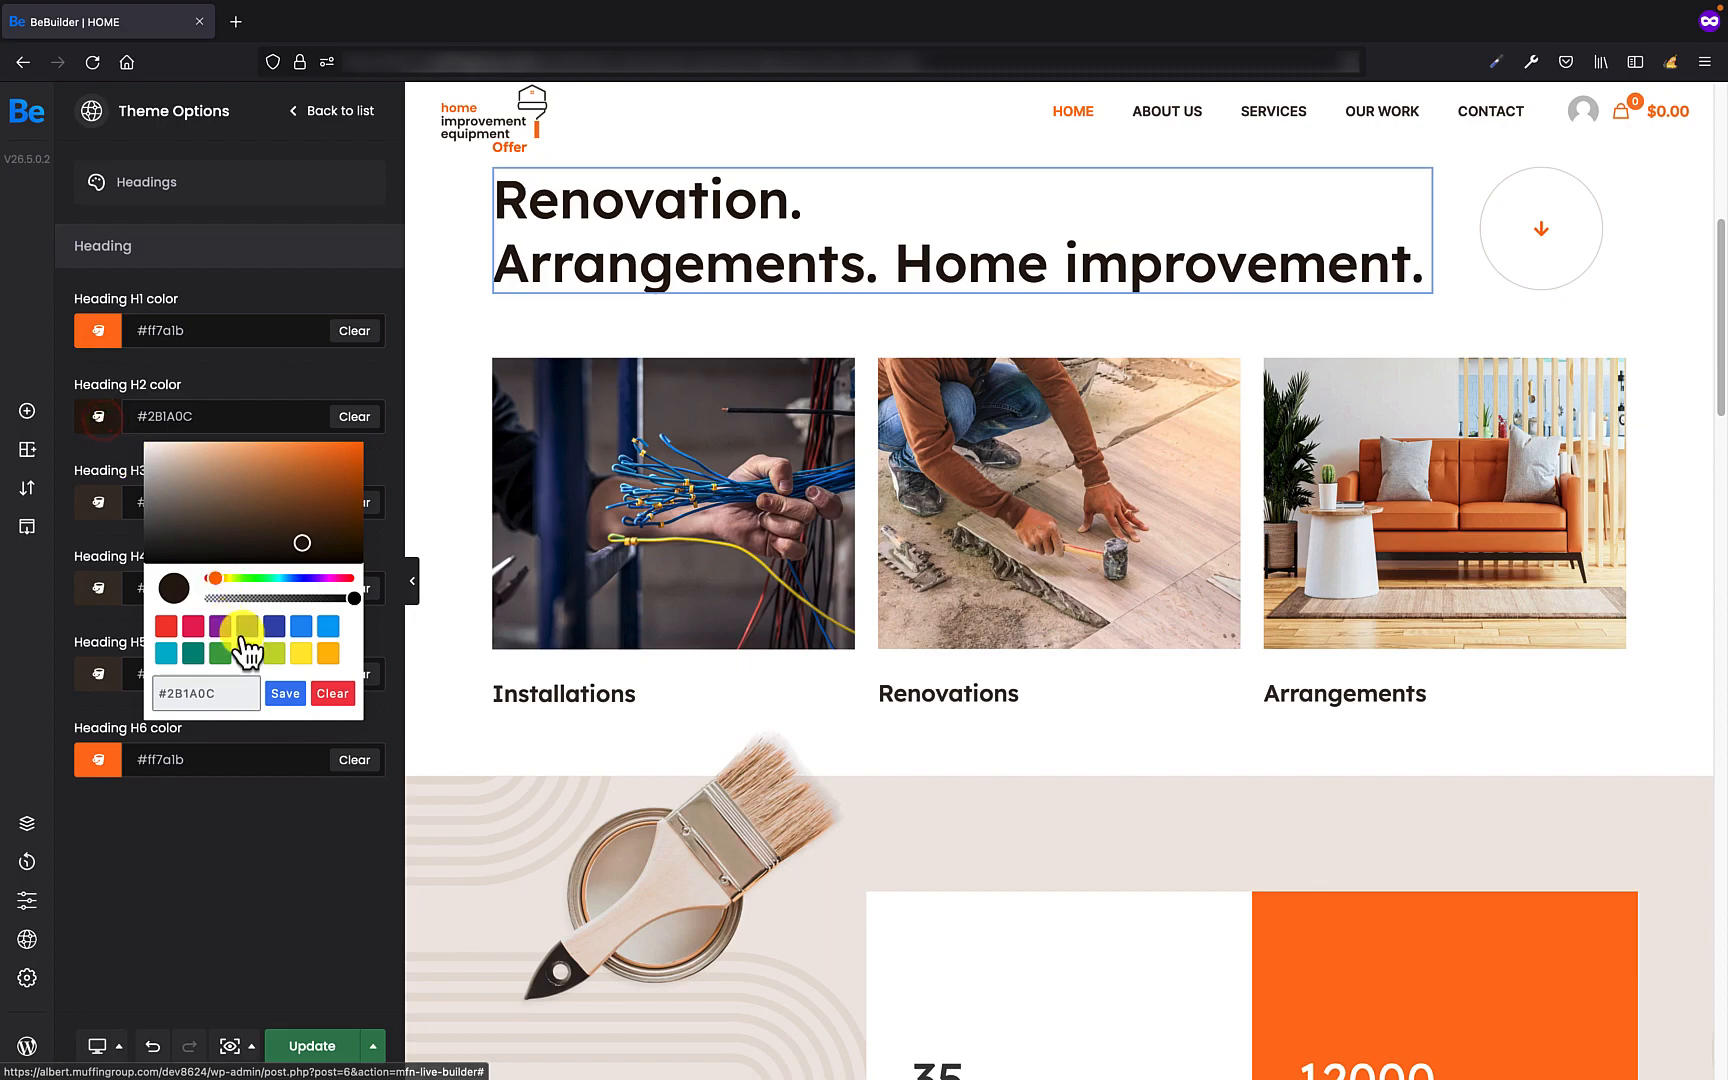
pyautogui.click(198, 626)
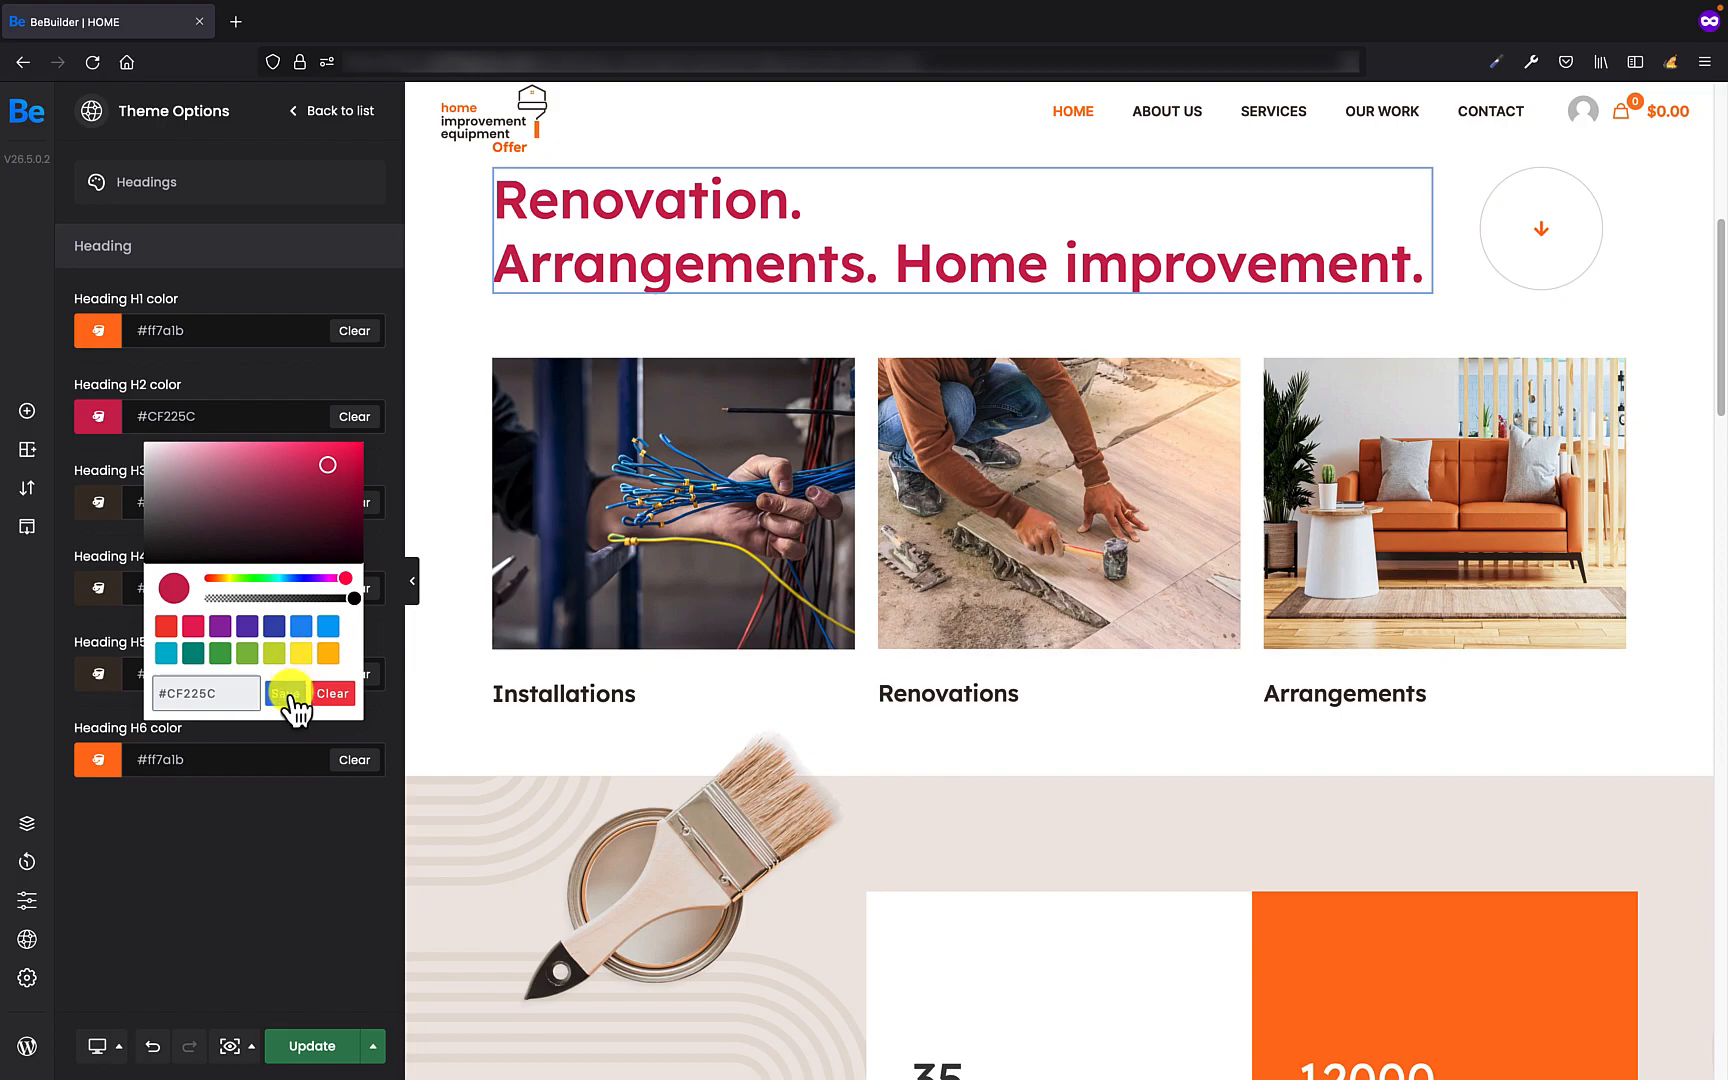
pyautogui.click(284, 631)
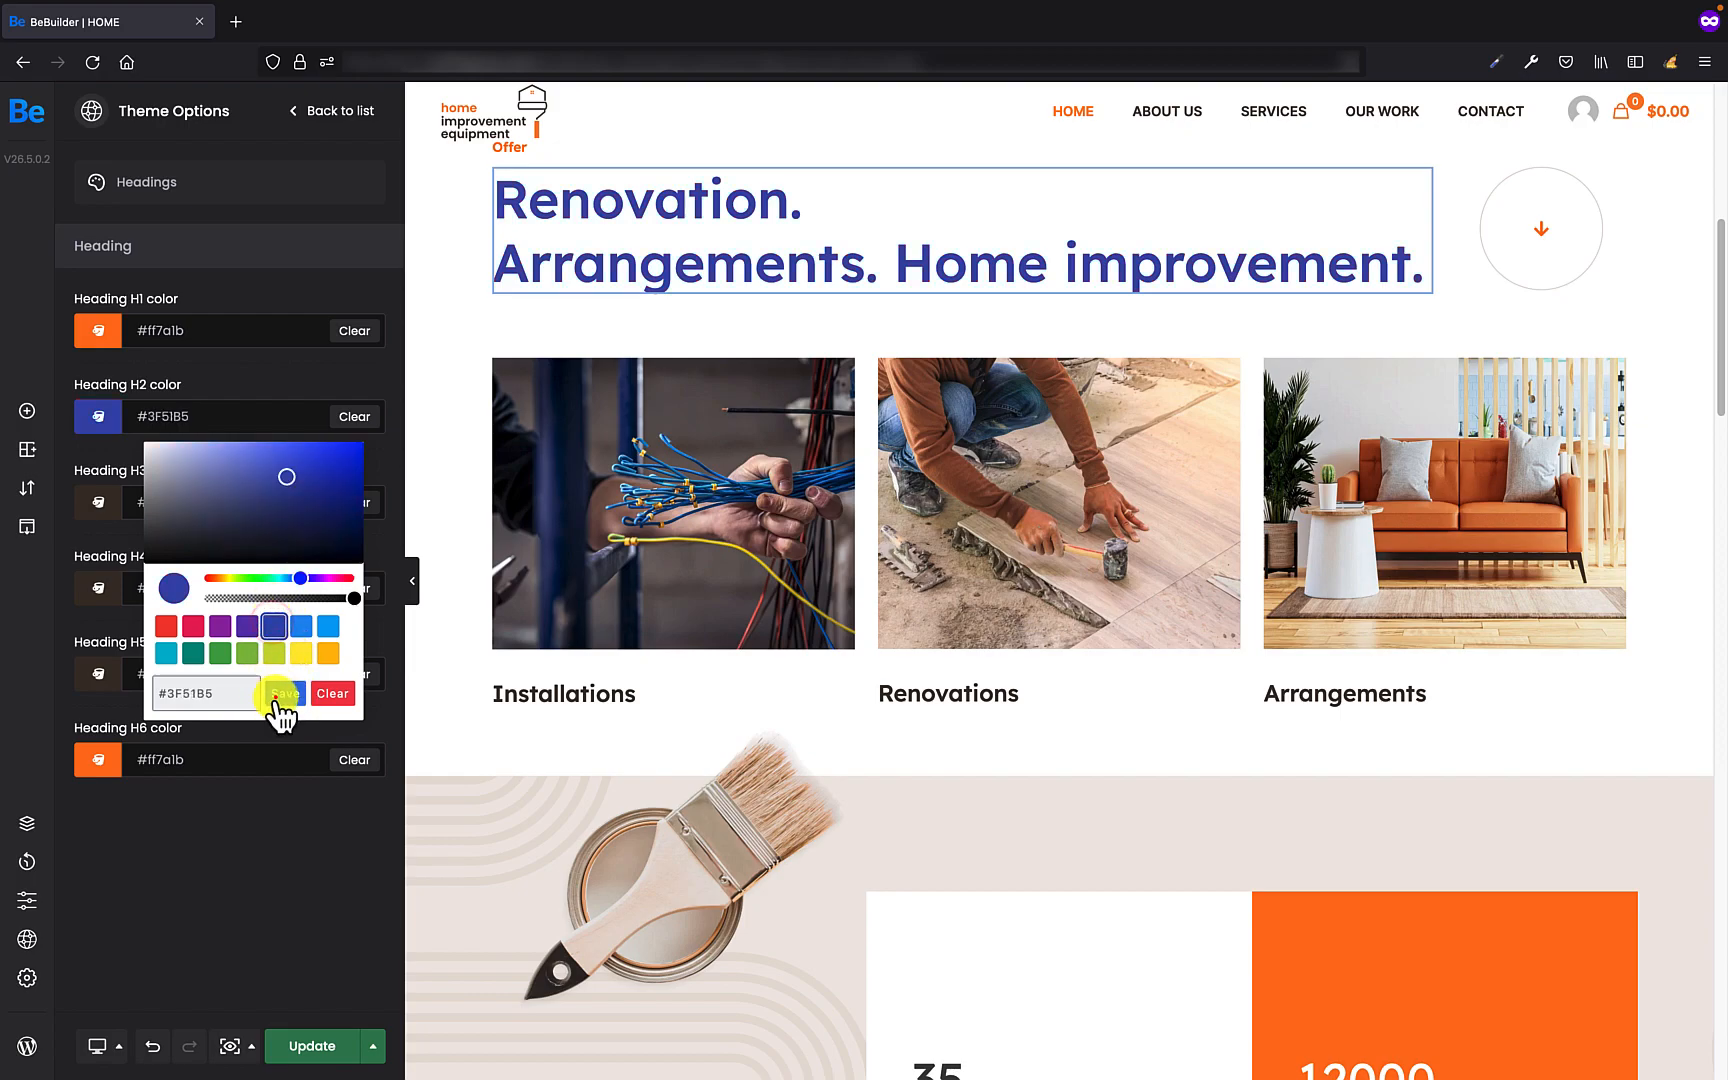
pyautogui.click(287, 693)
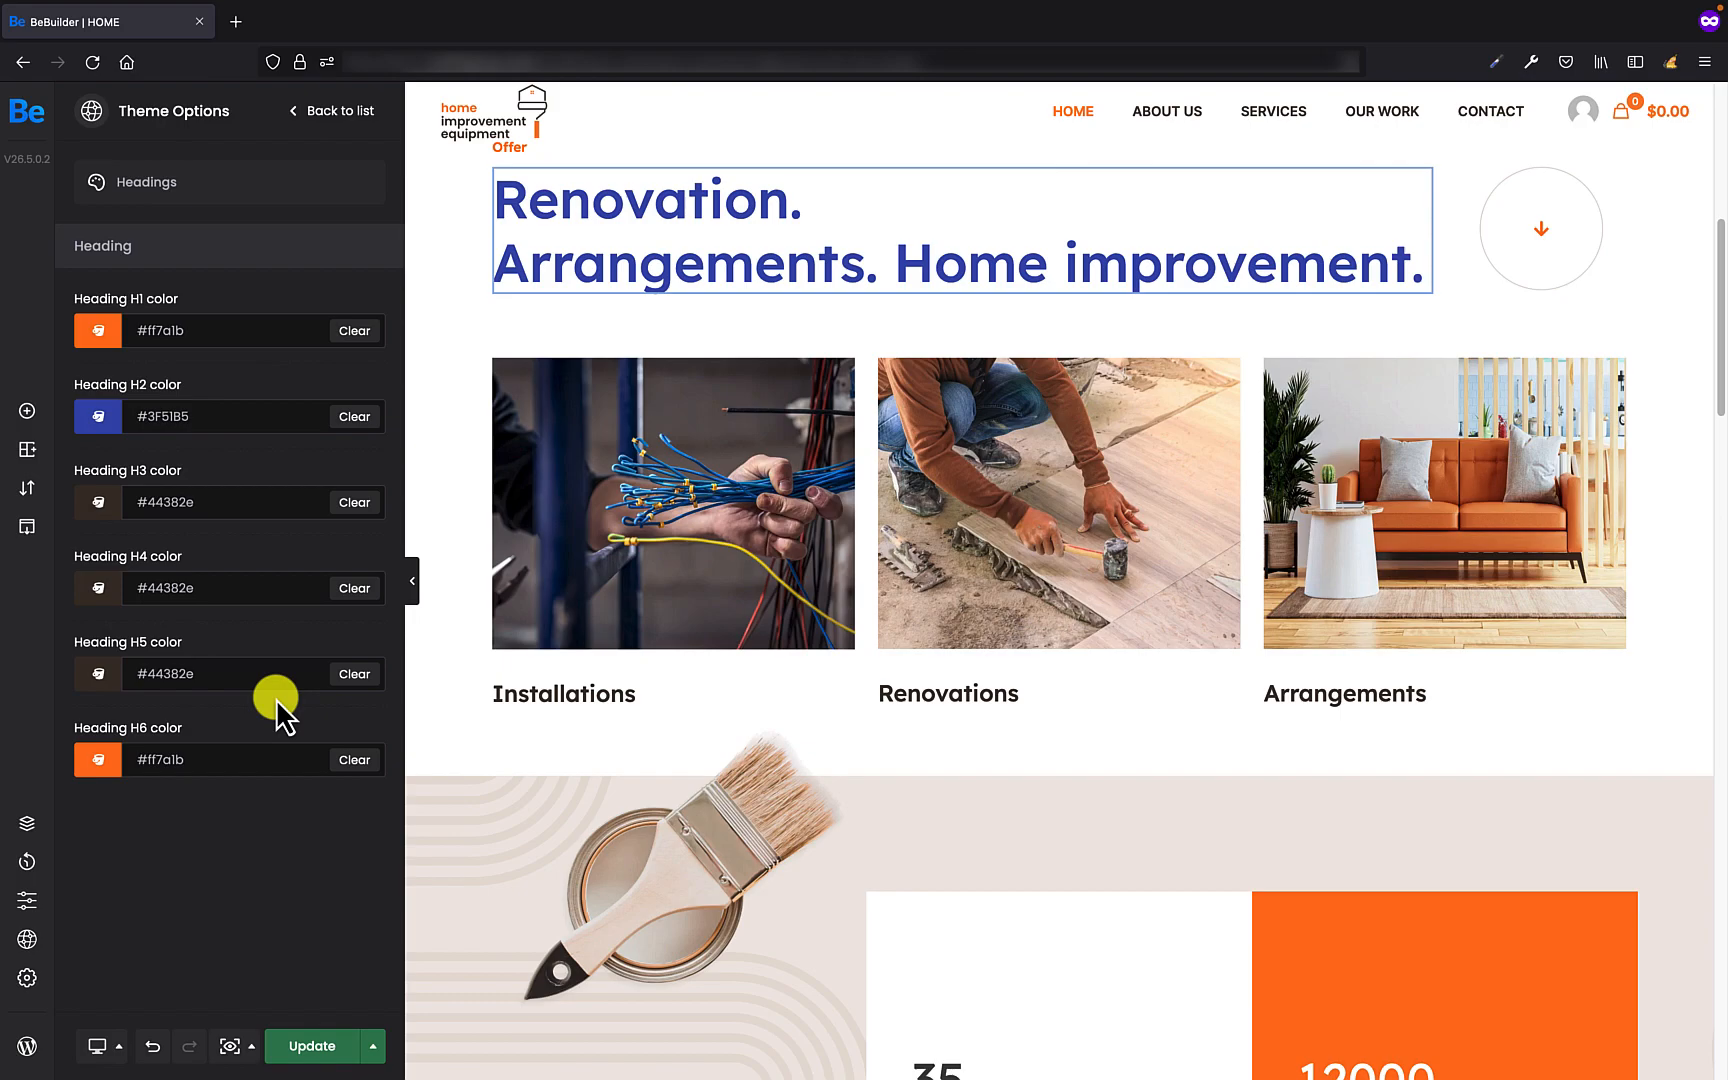
pyautogui.moveTo(229, 722)
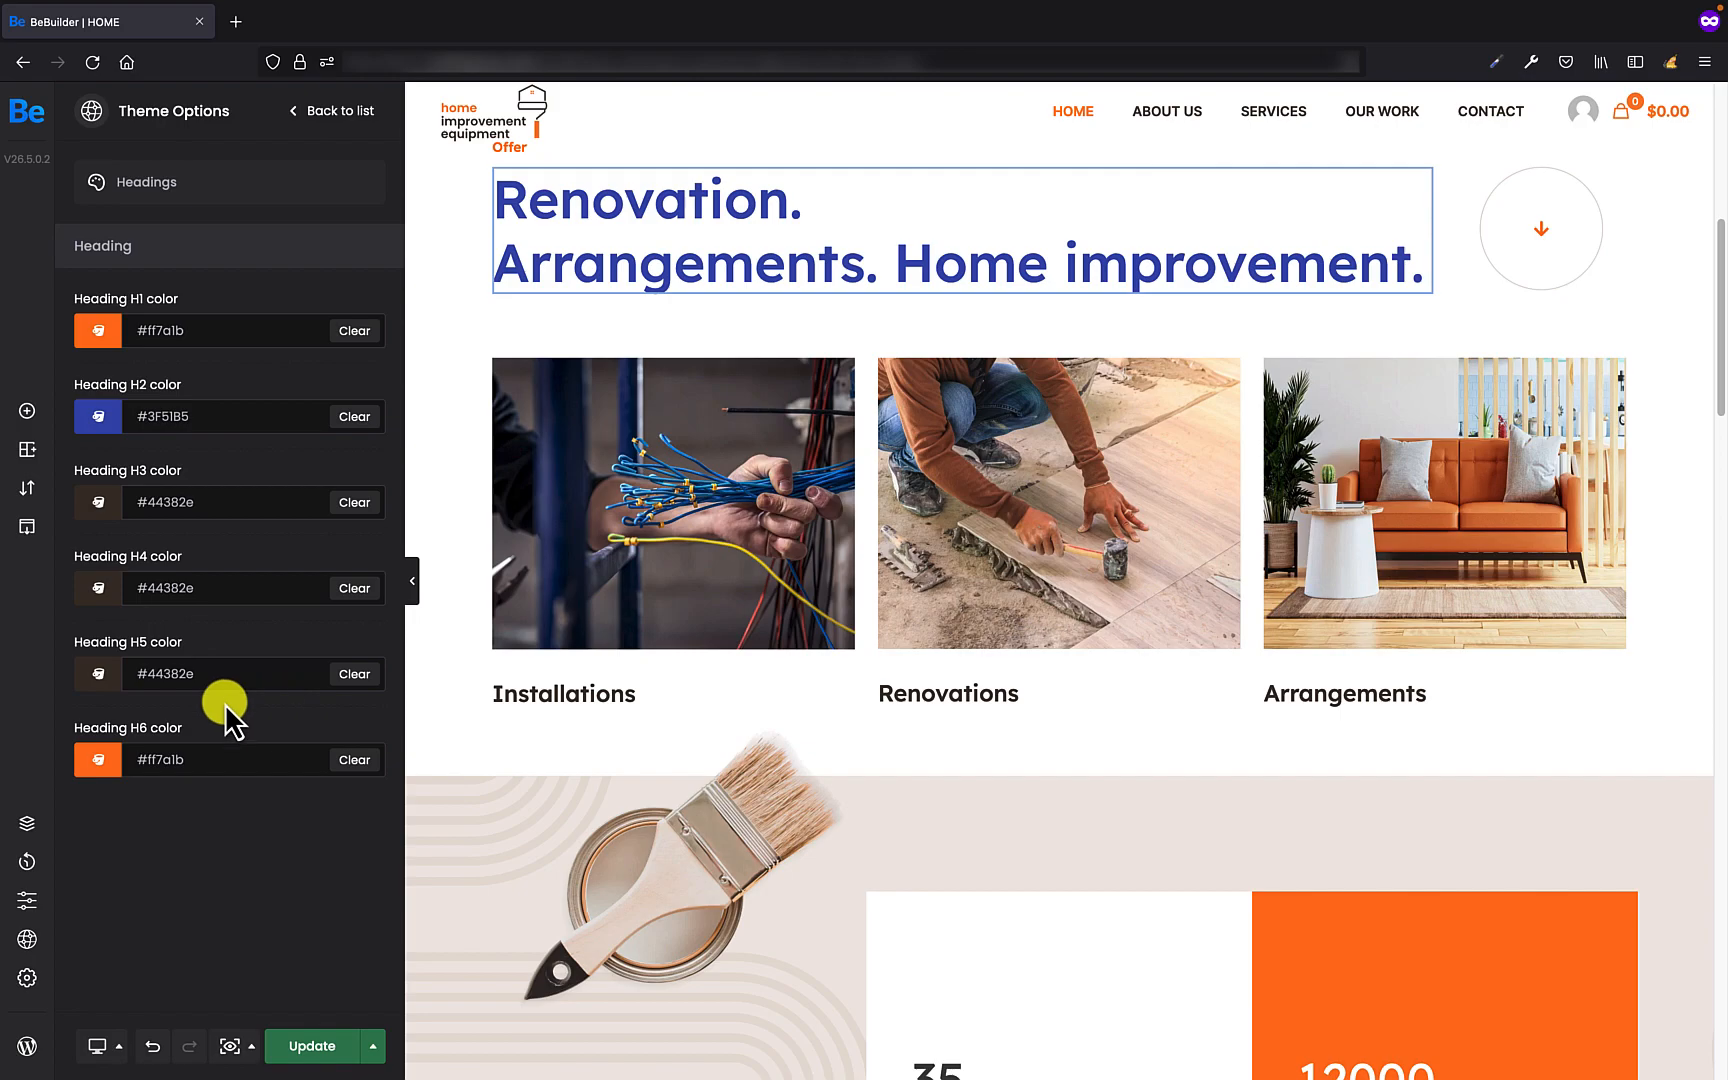
pyautogui.click(661, 496)
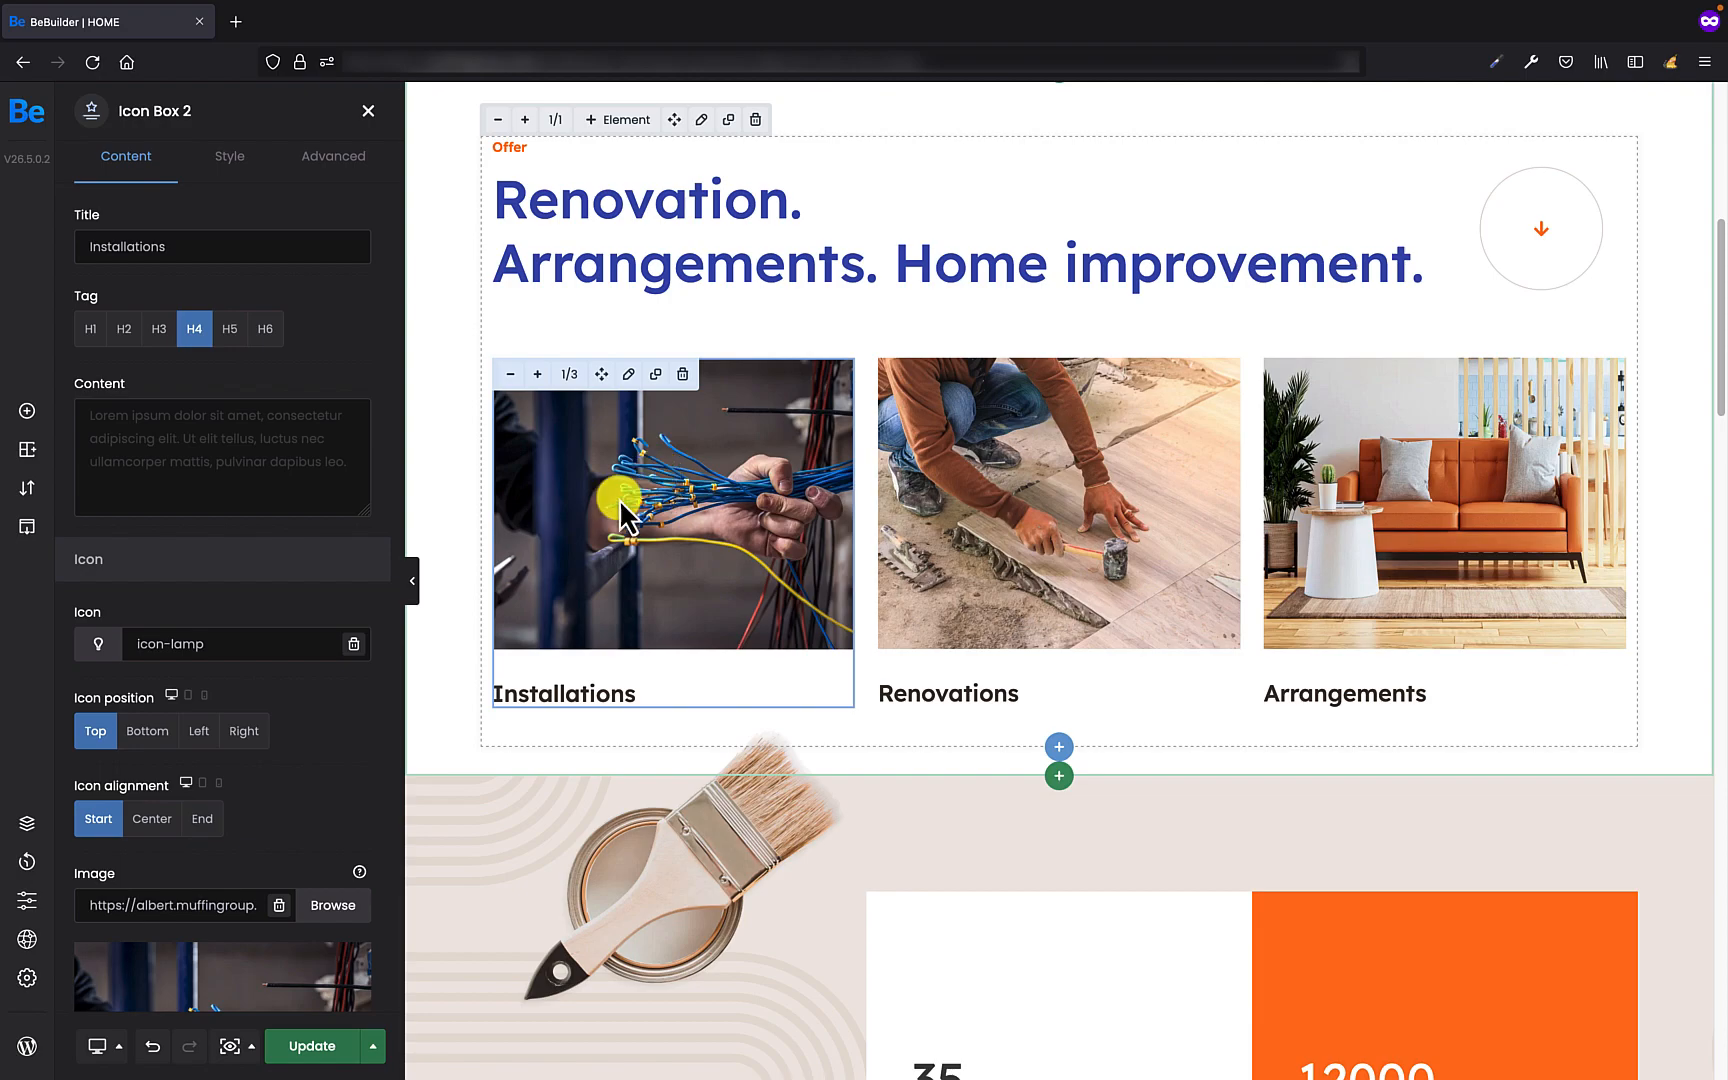
# Reopen the Theme Options category list from the globe icon
pyautogui.click(26, 940)
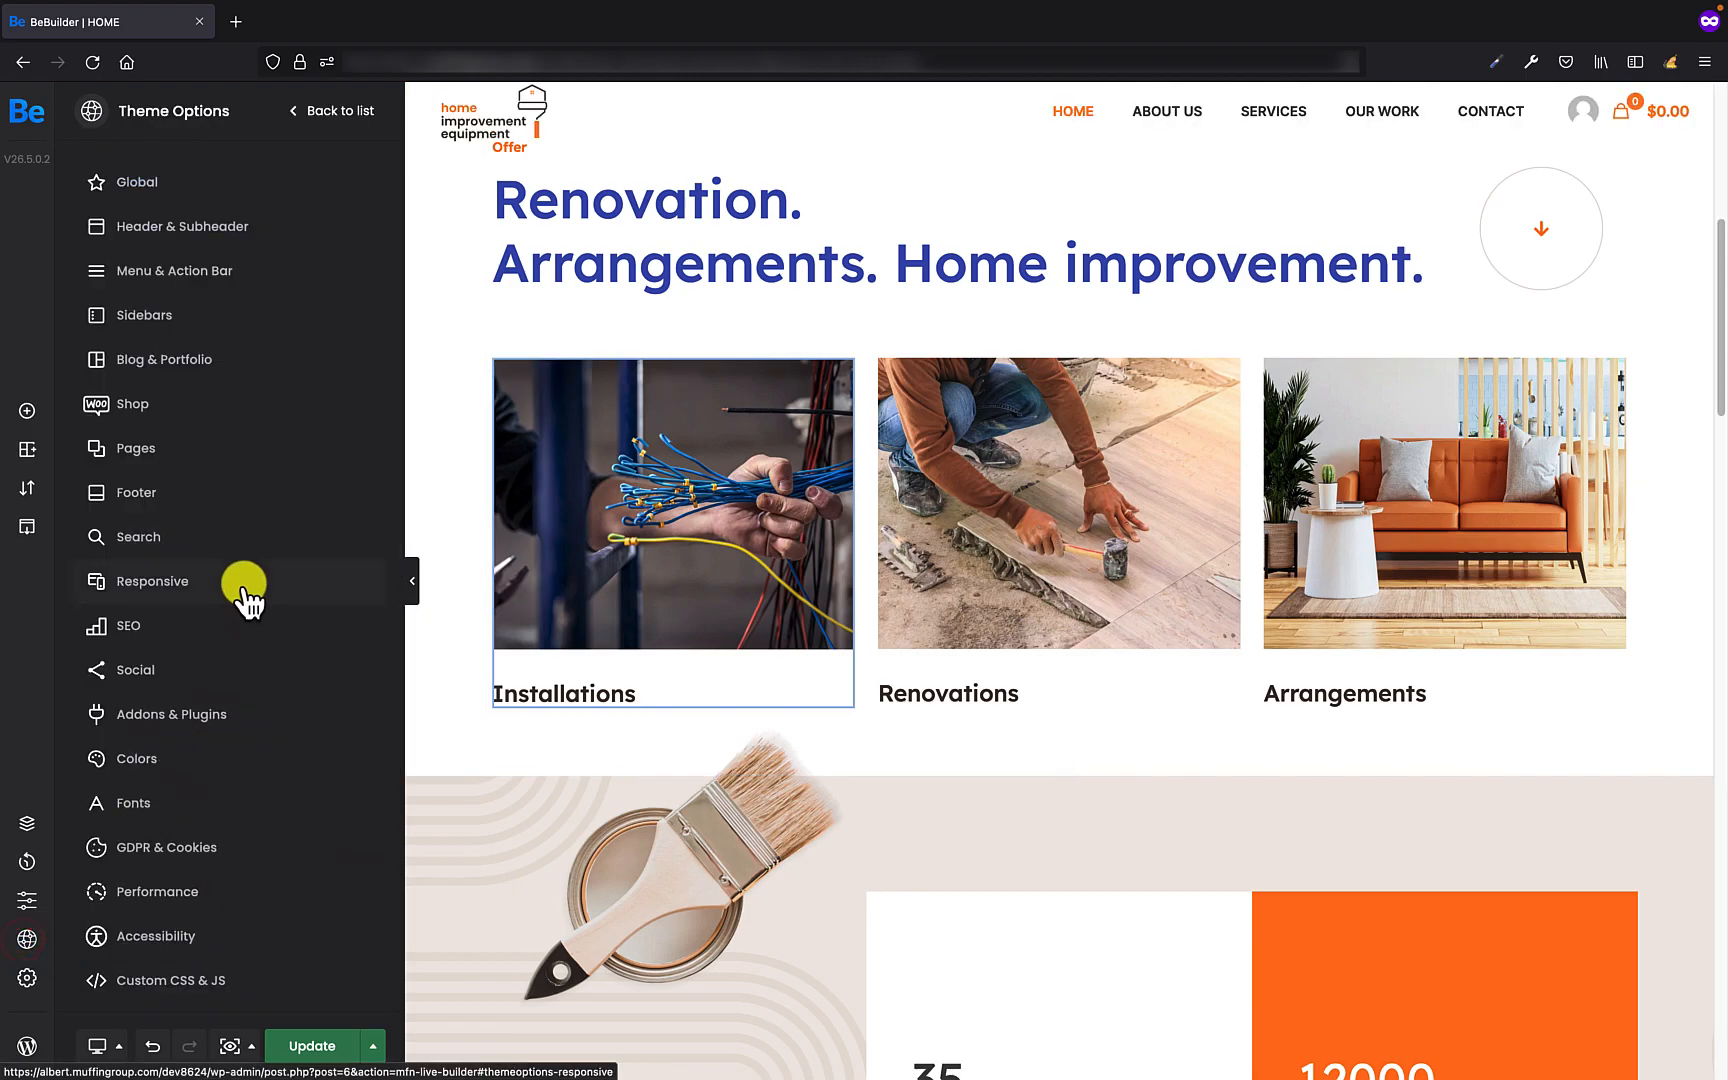
# Change the Big Headings font family to Lancelot under Fonts > Family
pyautogui.click(132, 802)
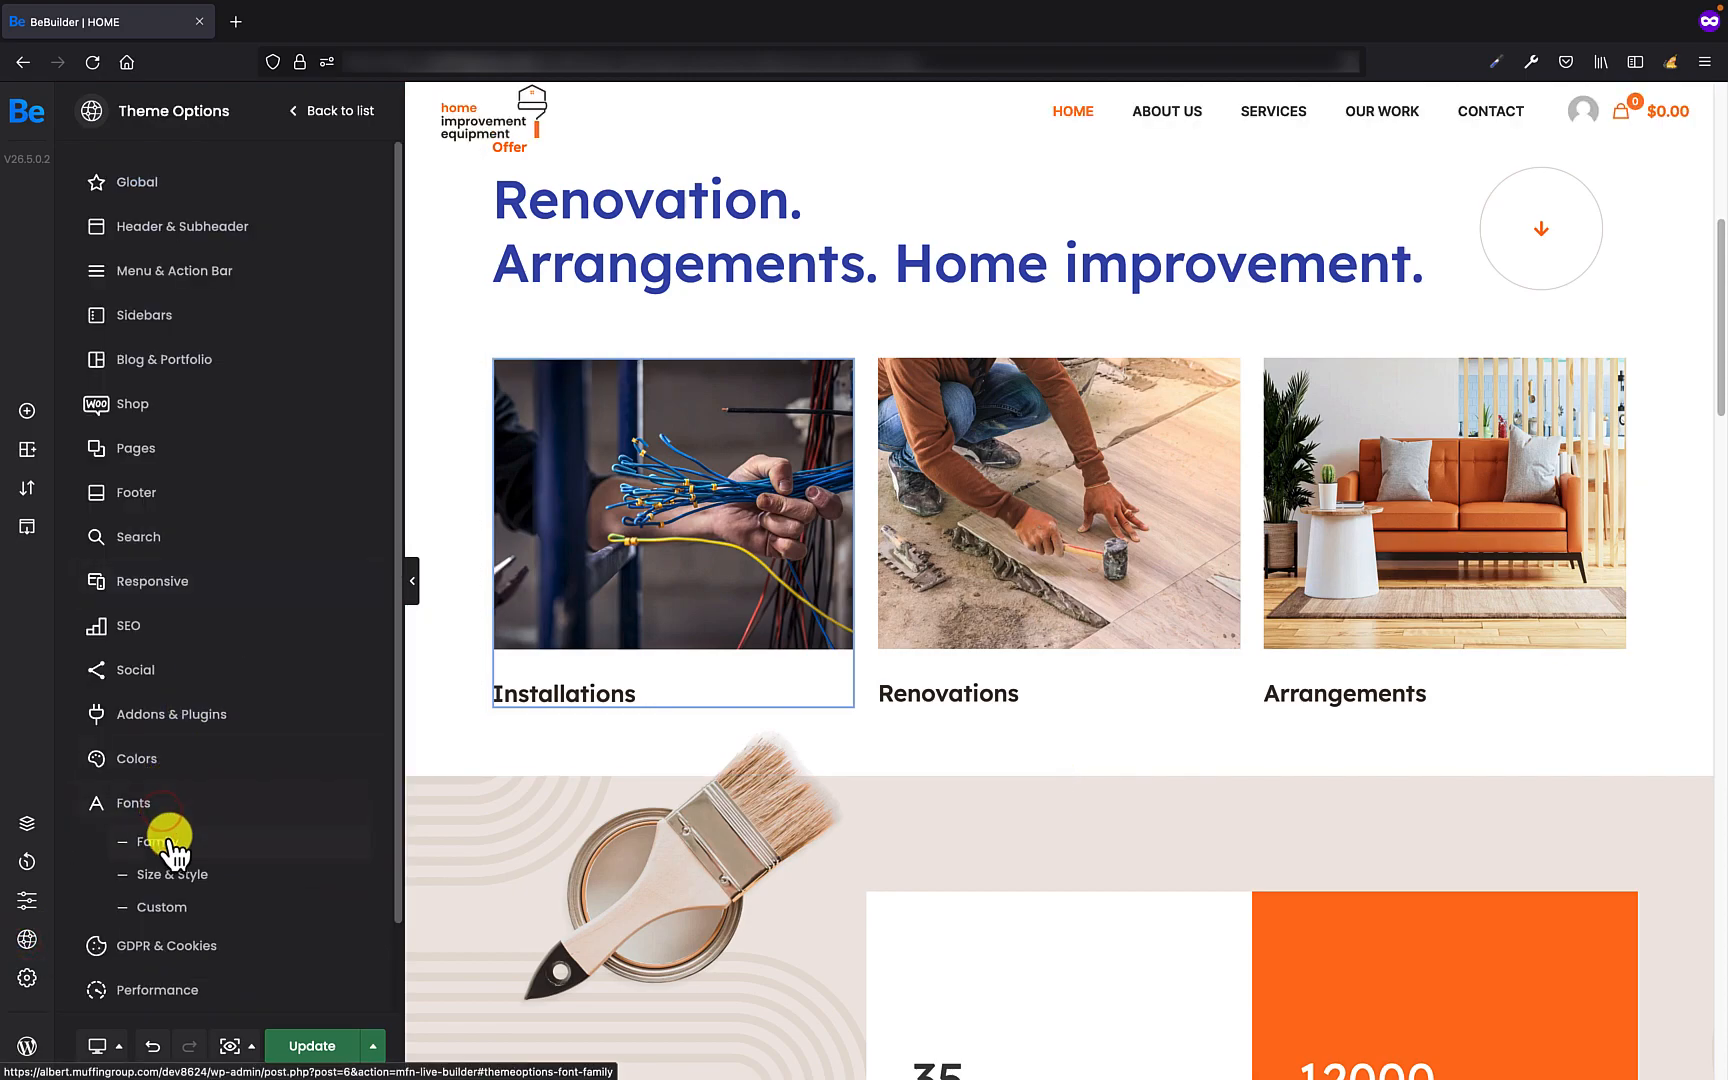
pyautogui.click(159, 842)
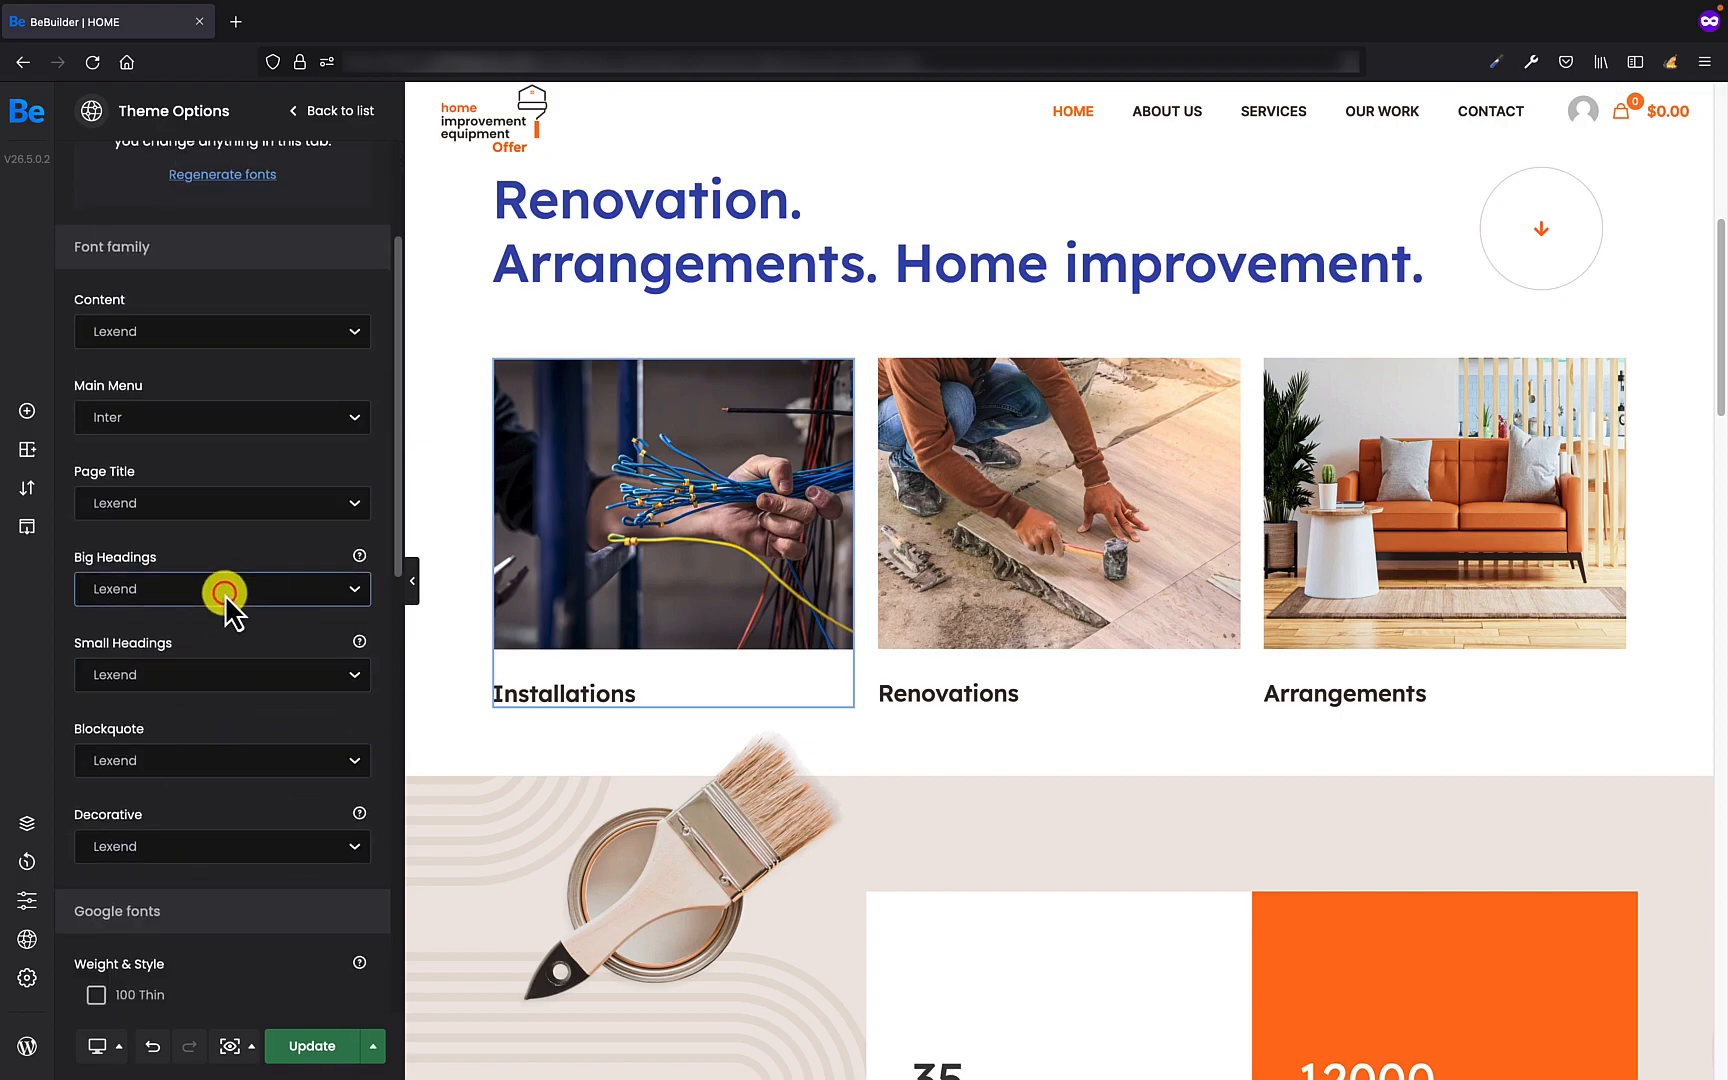
pyautogui.click(222, 588)
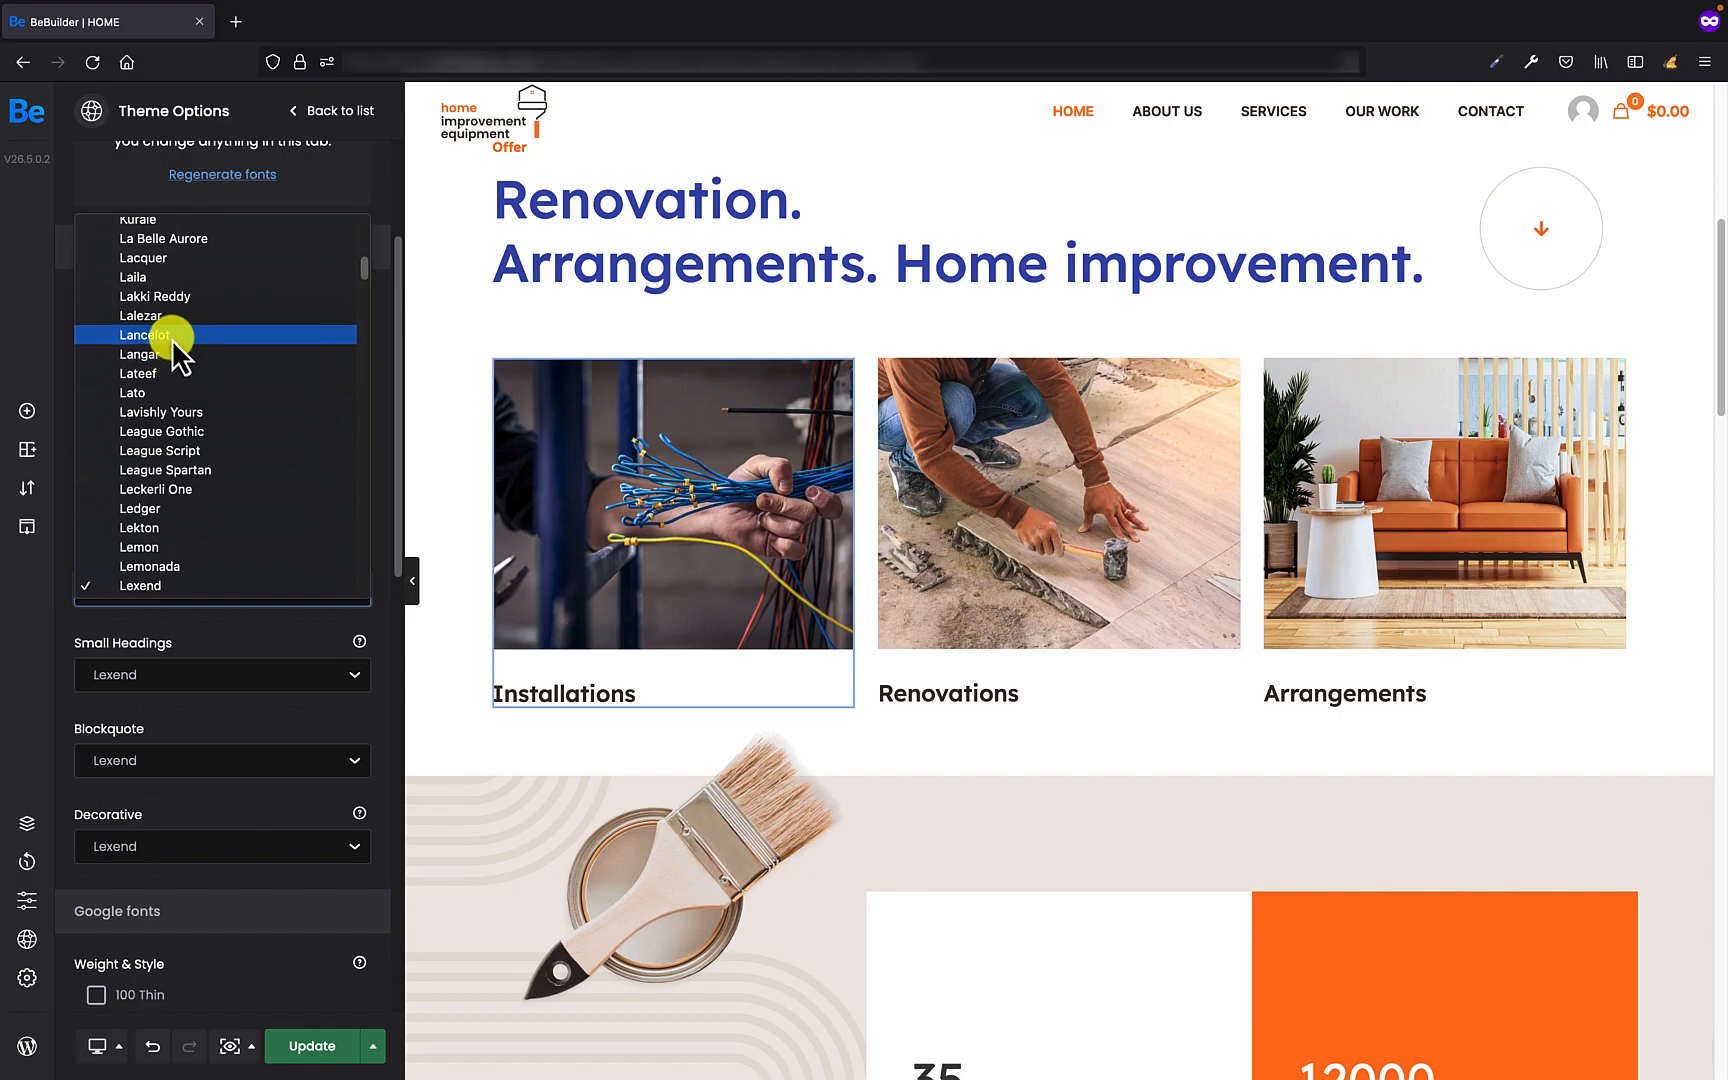
pyautogui.click(147, 334)
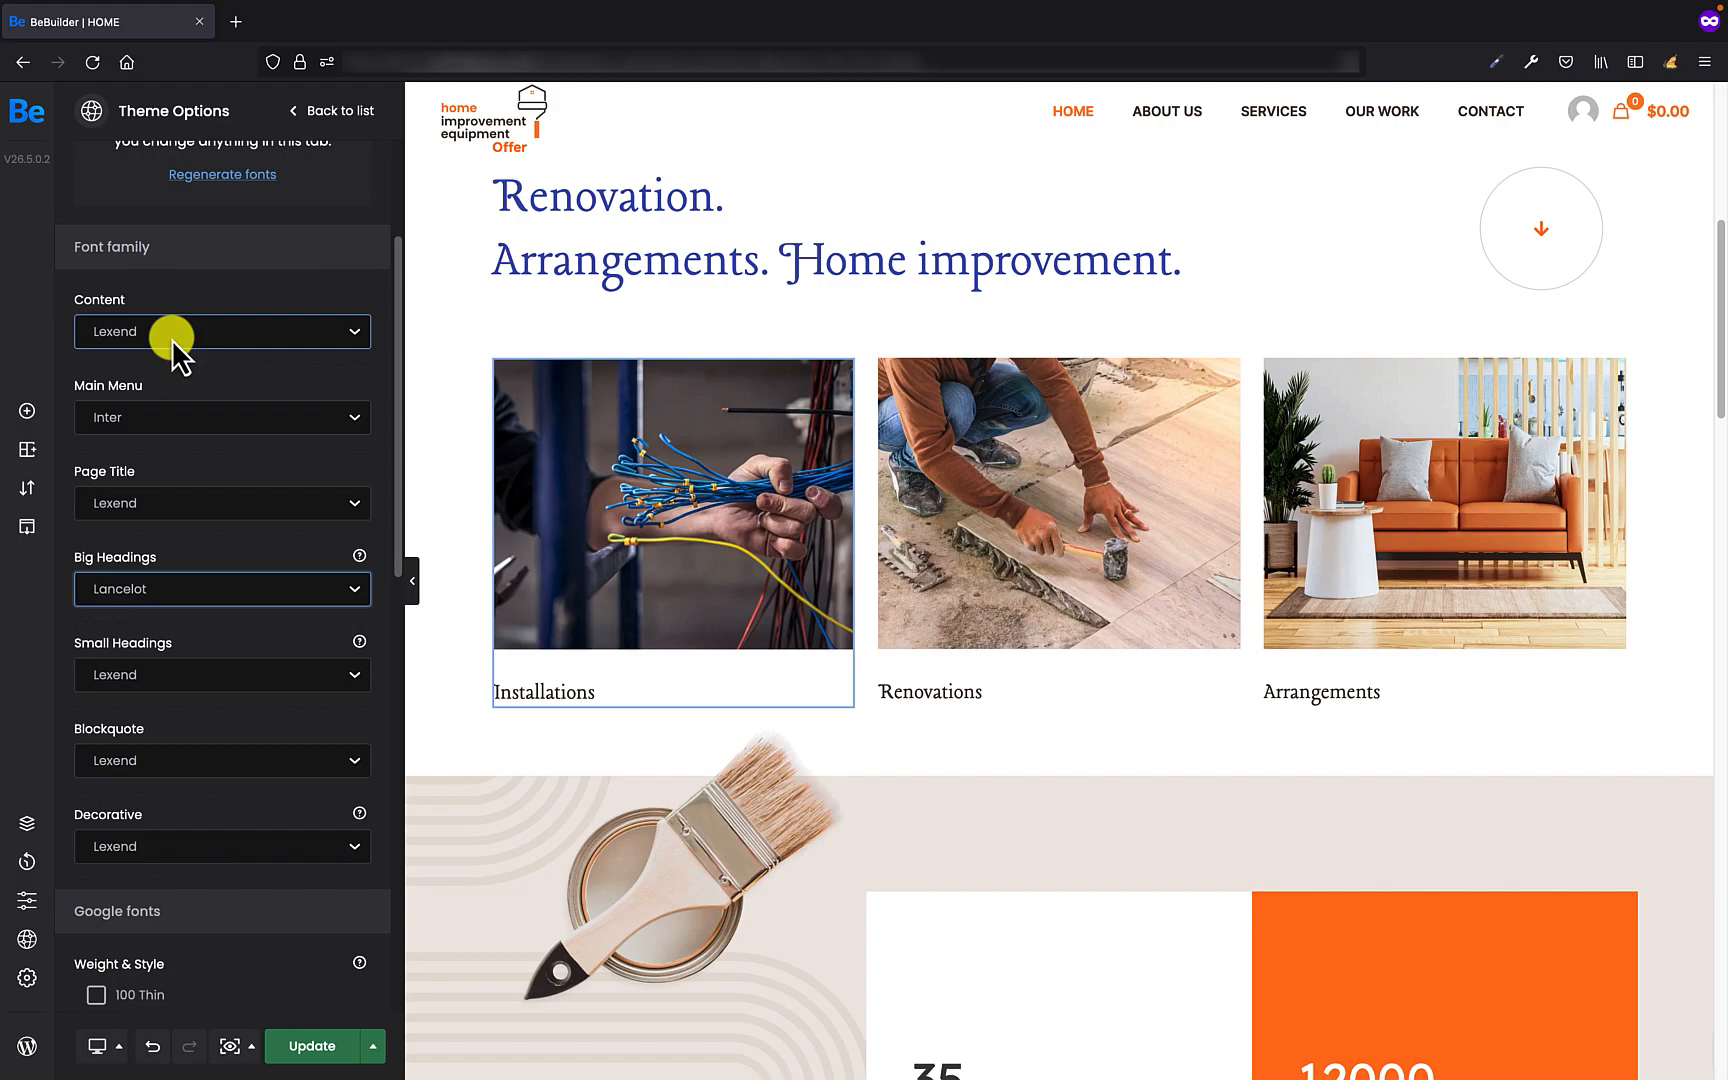
pyautogui.moveTo(220, 649)
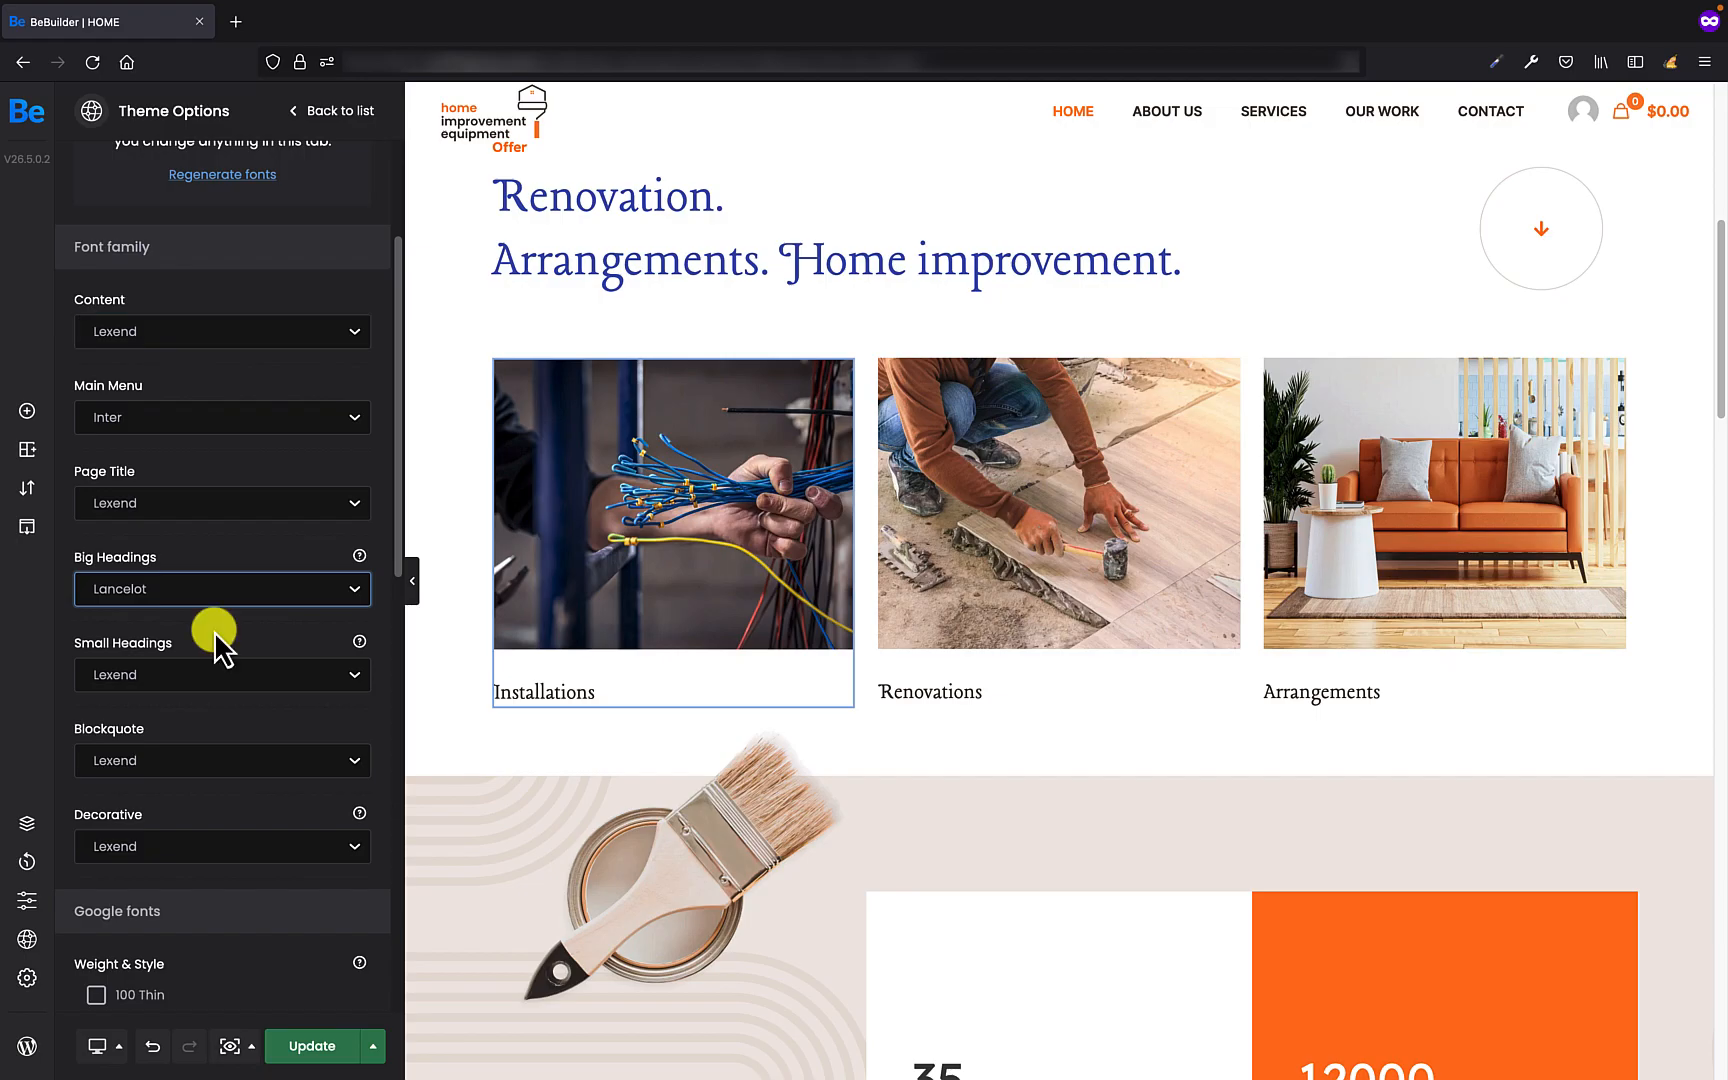
# Scroll down to the site footer and open Colors > Footer in Theme Options
pyautogui.scroll(-3)
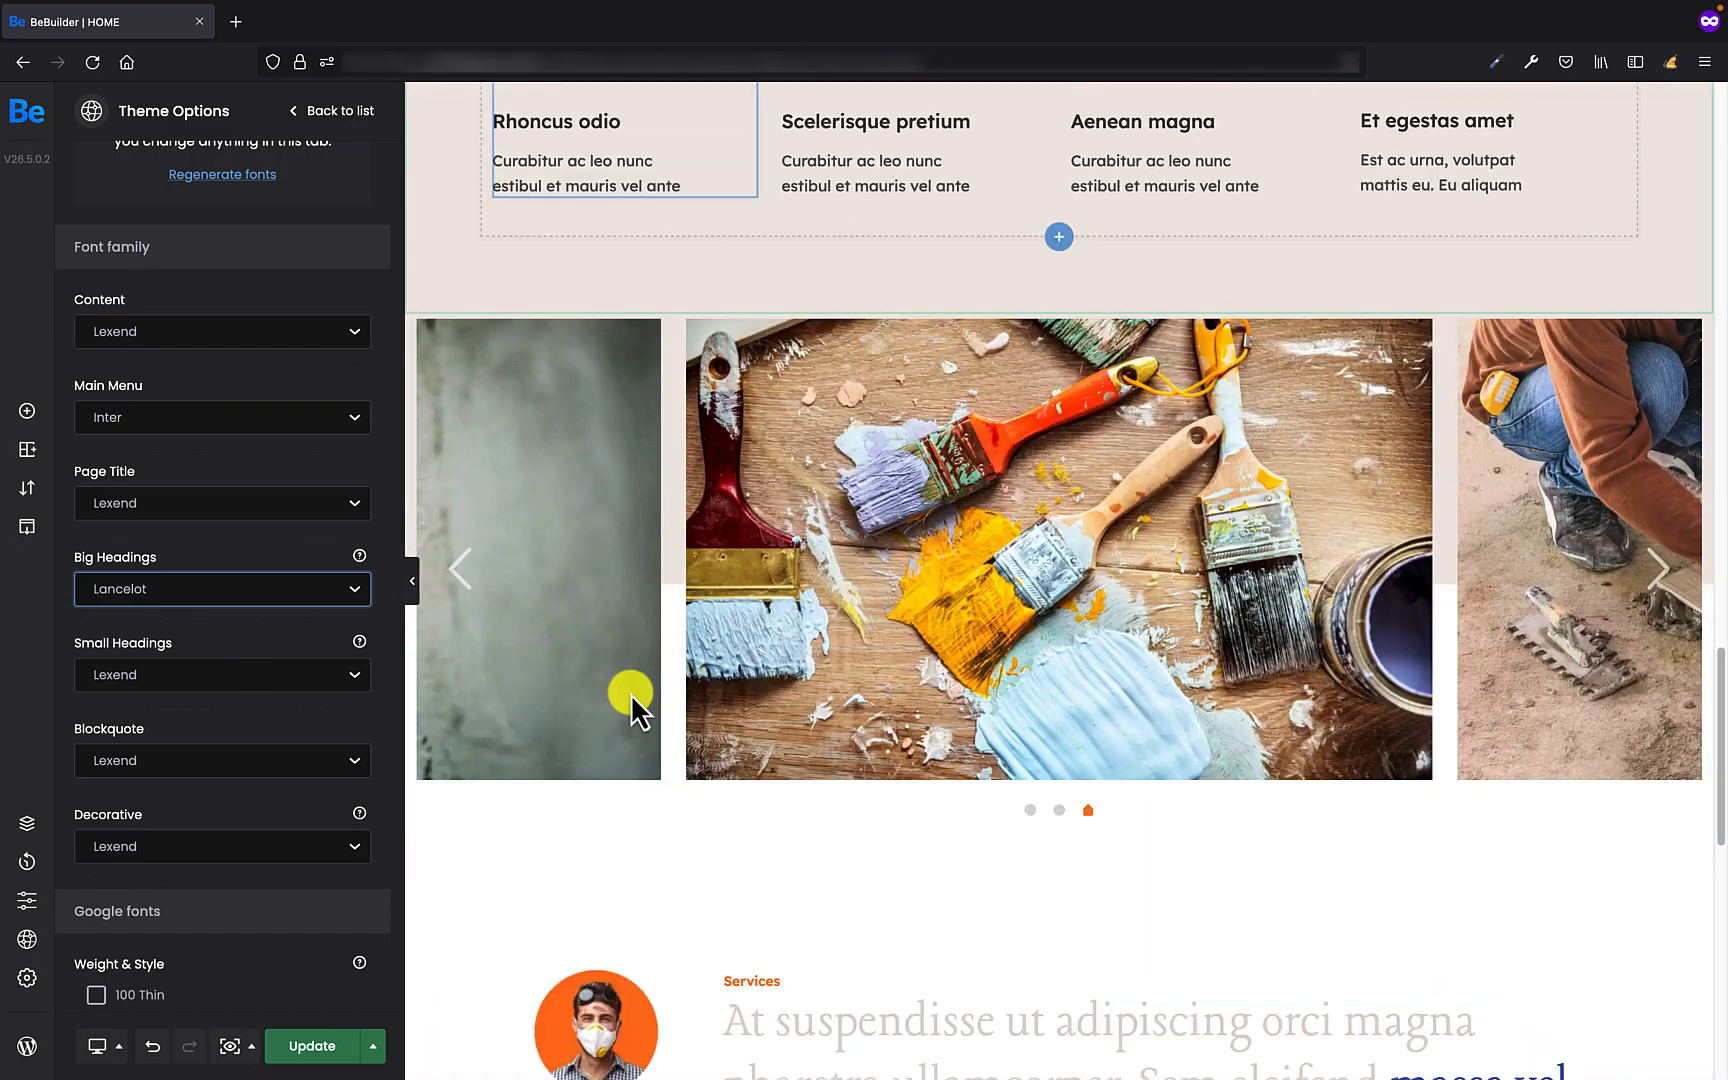
pyautogui.scroll(-3)
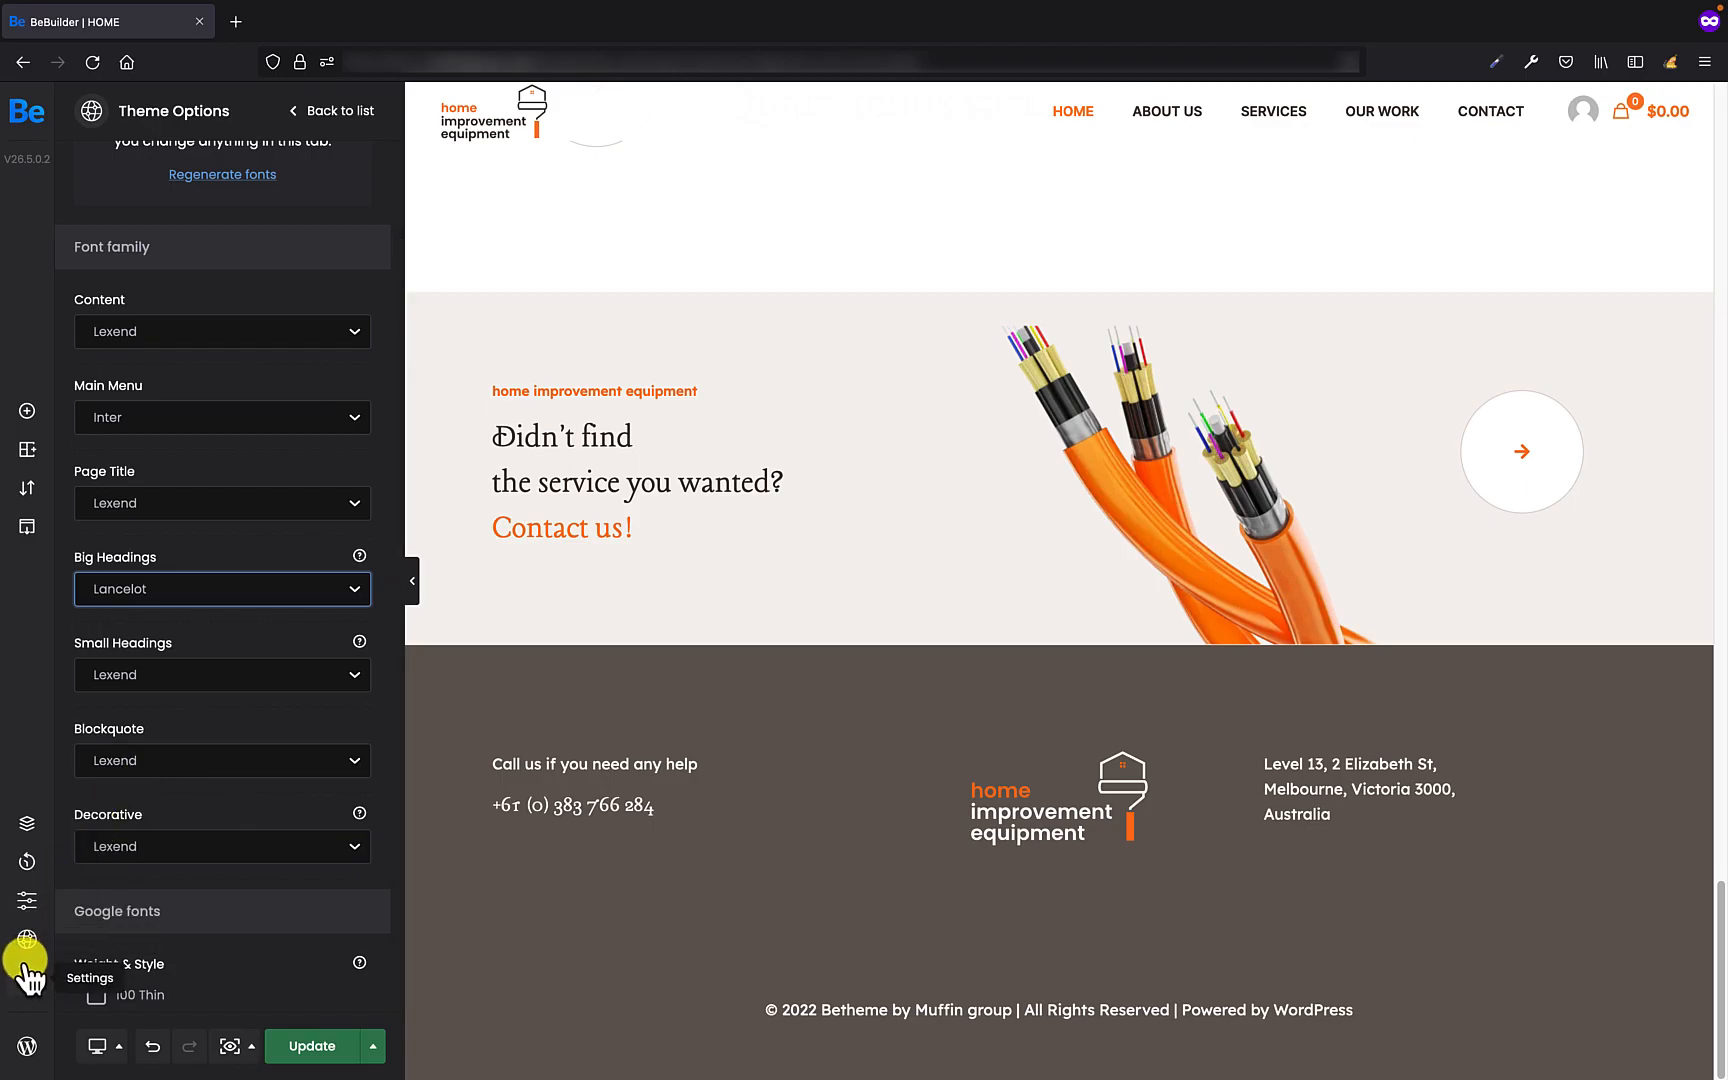
pyautogui.click(330, 110)
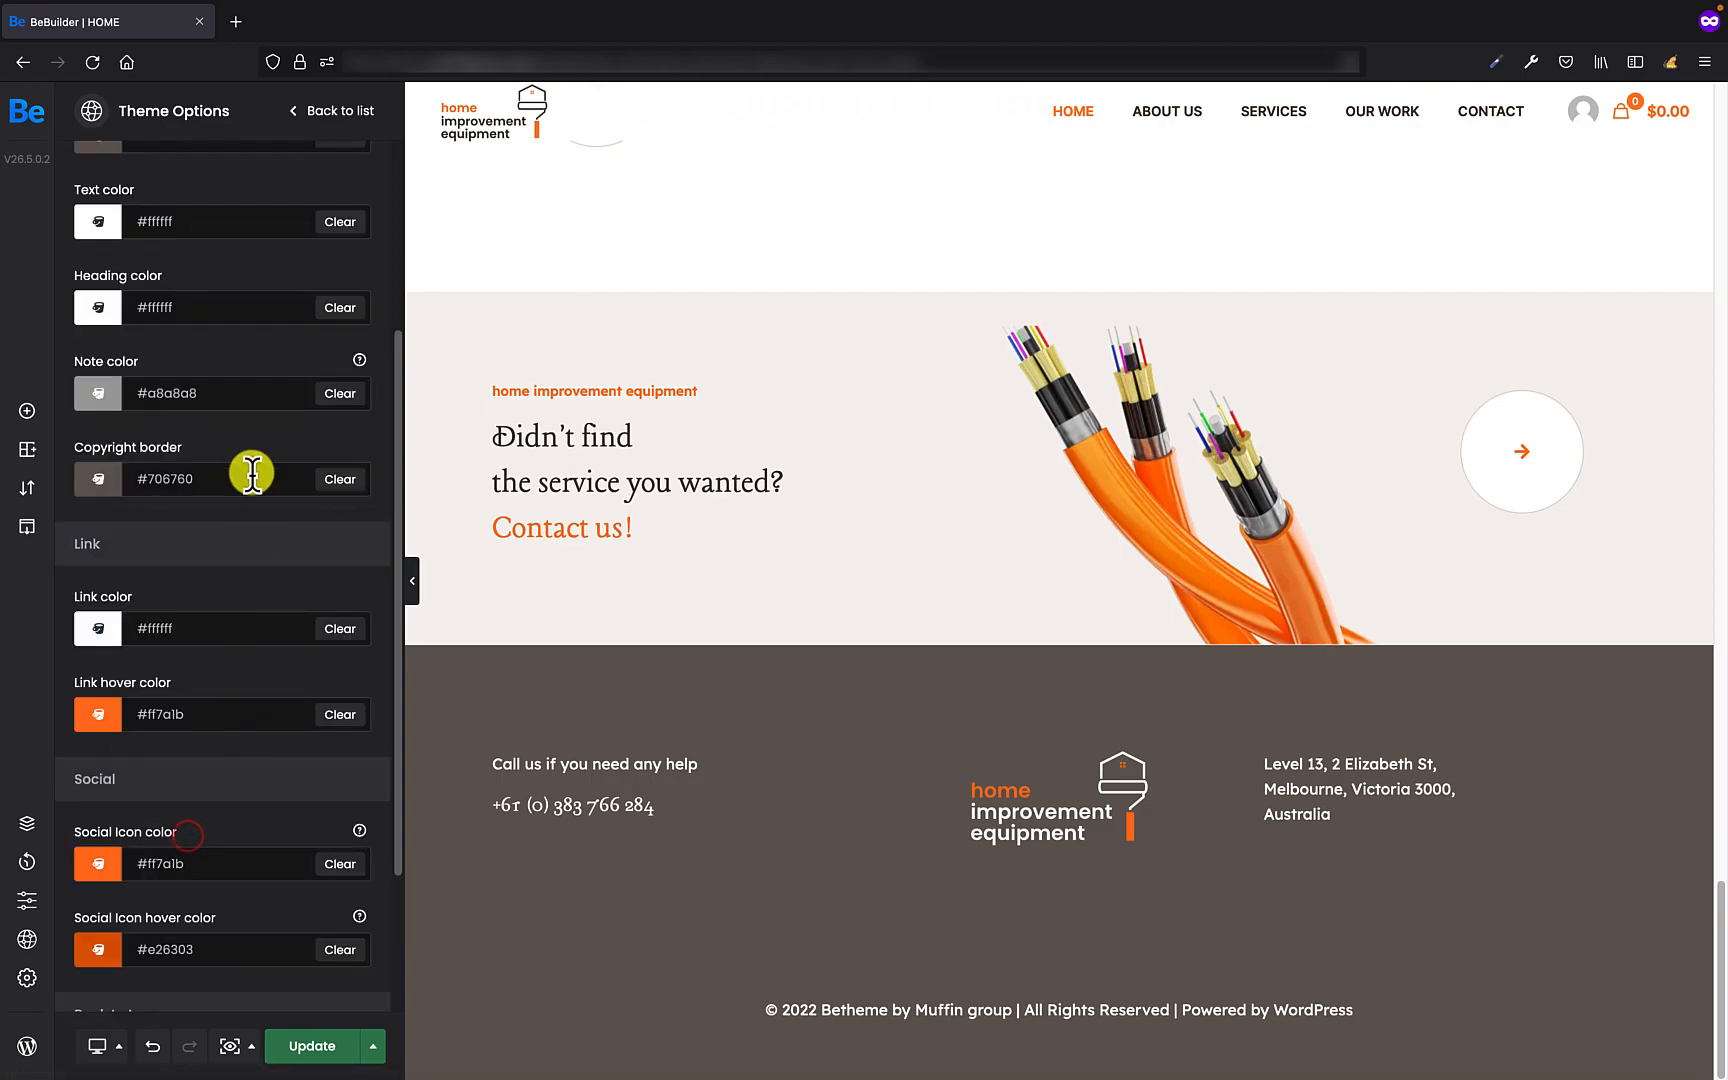
# Set the footer background color to purple #7843D7 and update the page
pyautogui.scroll(3)
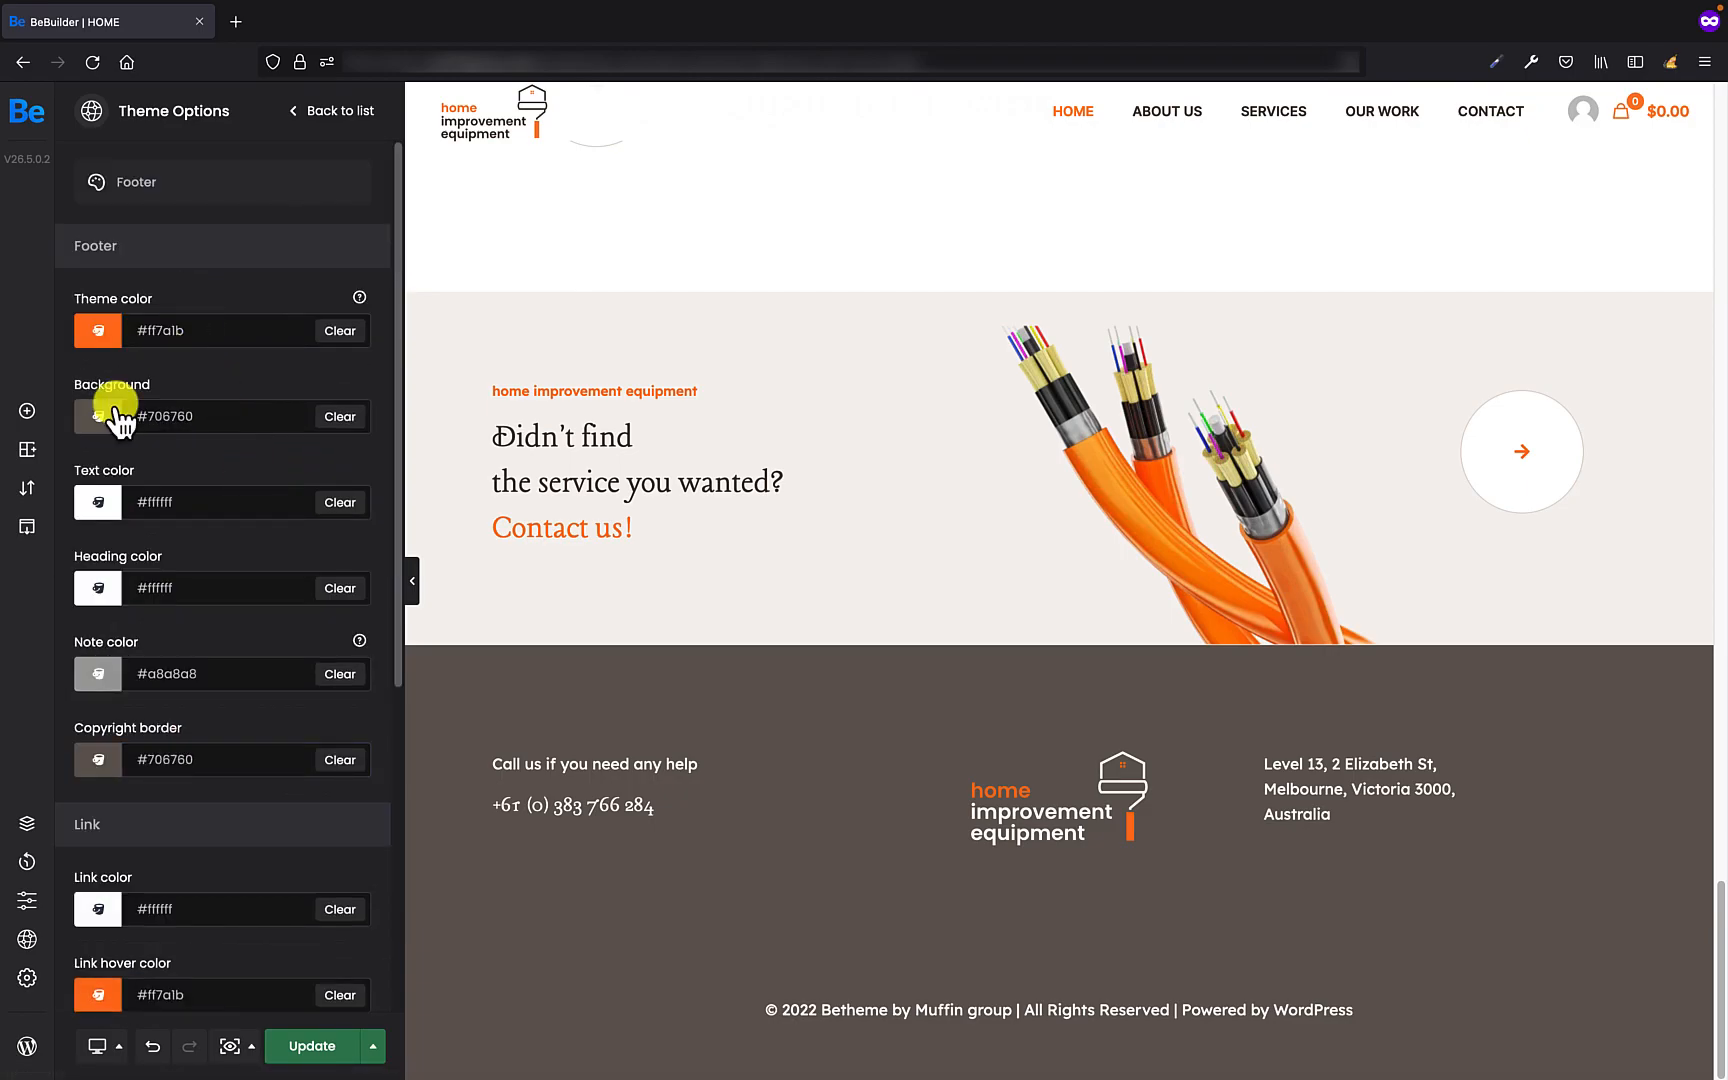
pyautogui.click(97, 415)
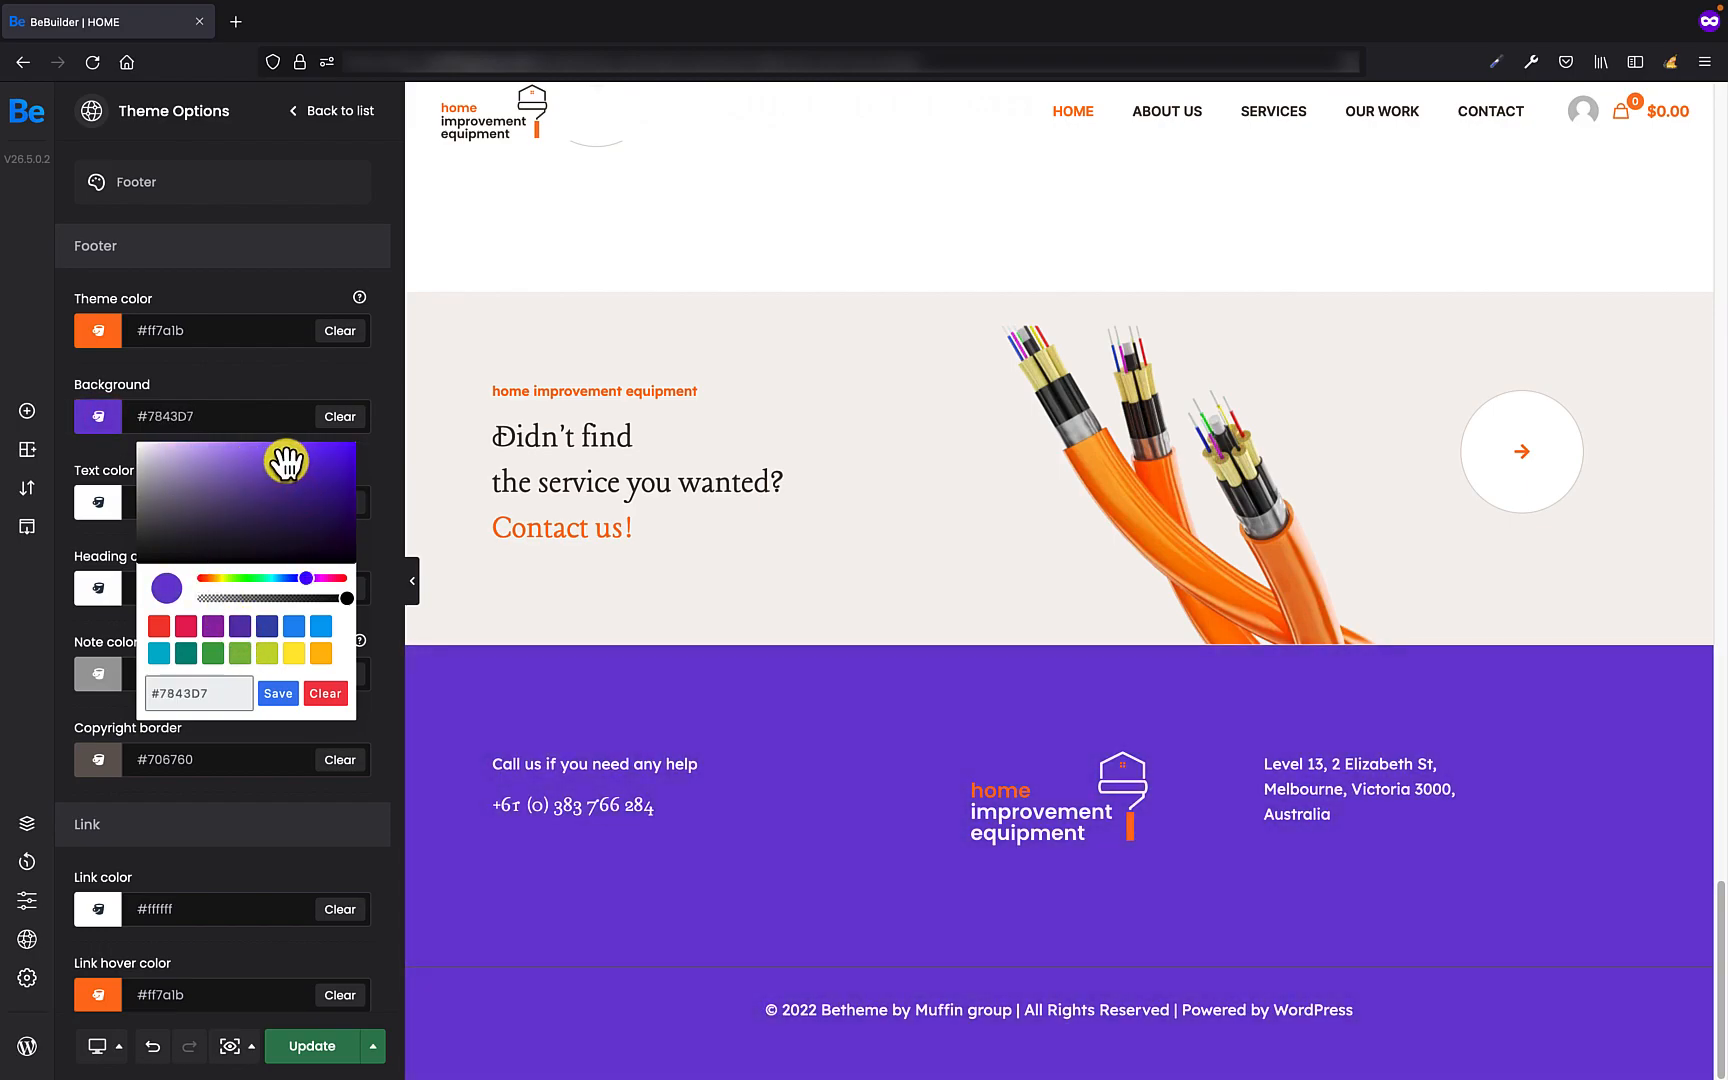
pyautogui.moveTo(283, 471)
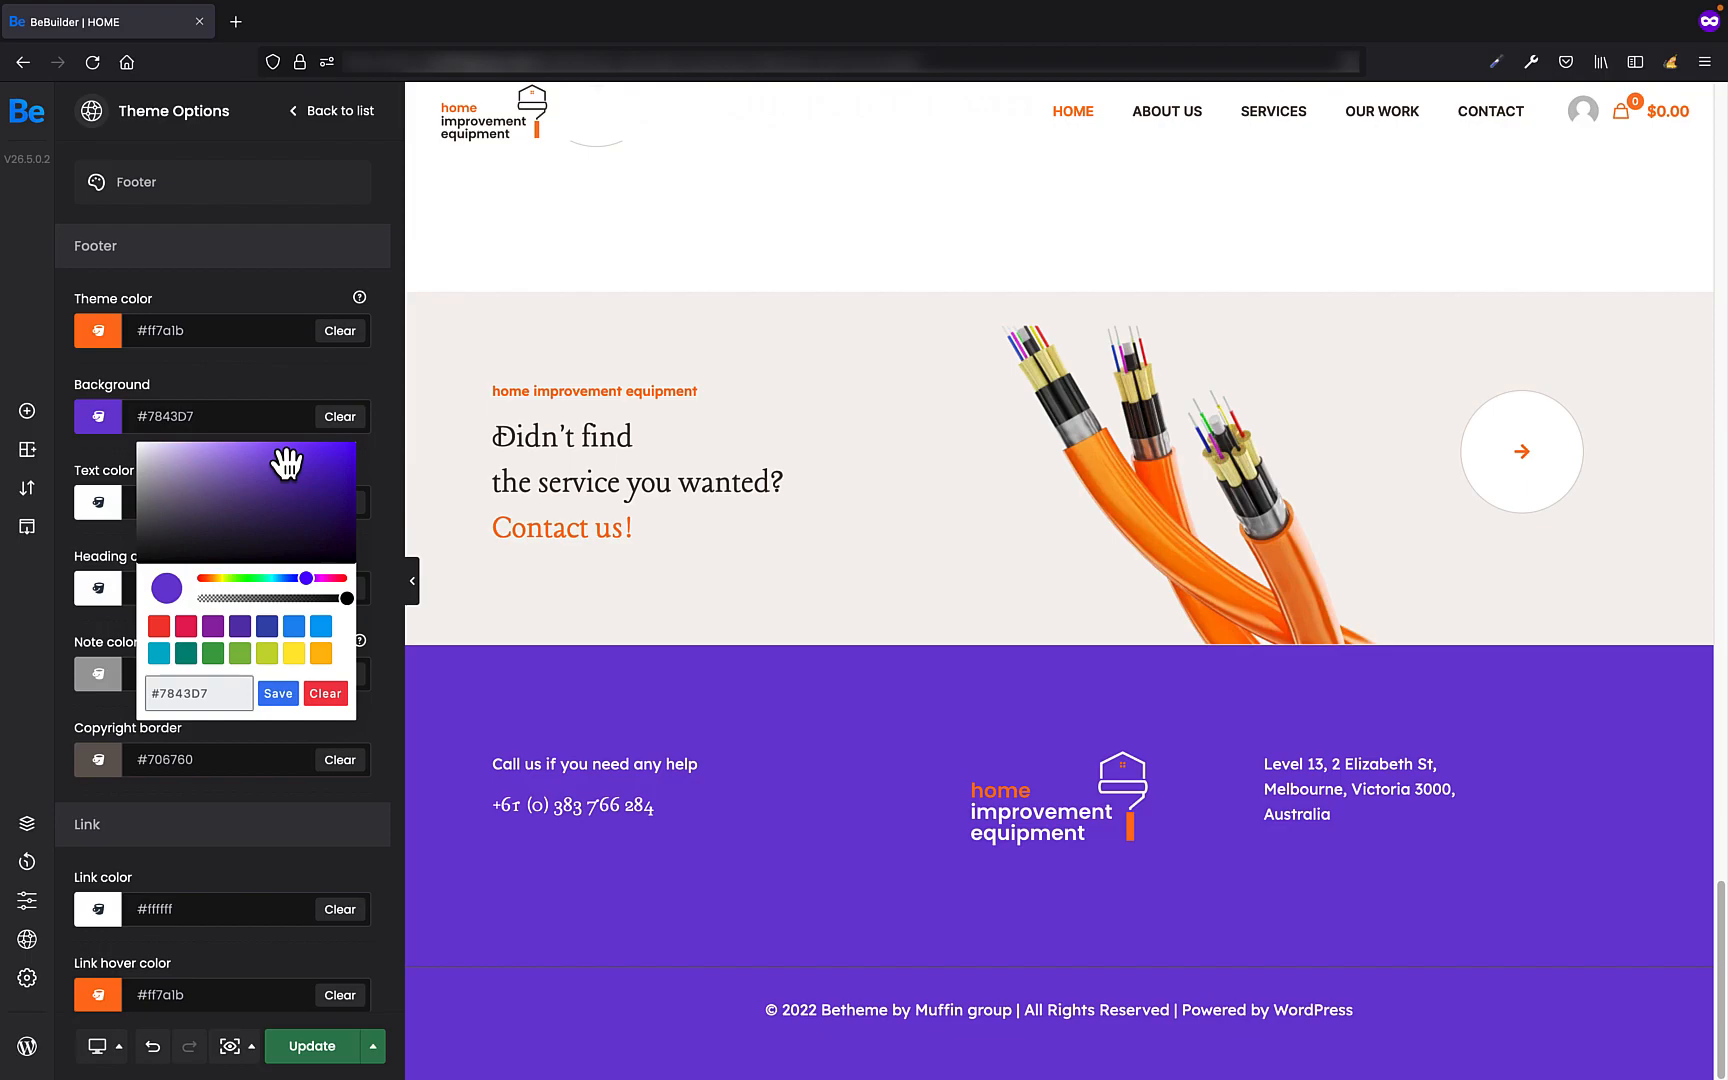
pyautogui.click(311, 1046)
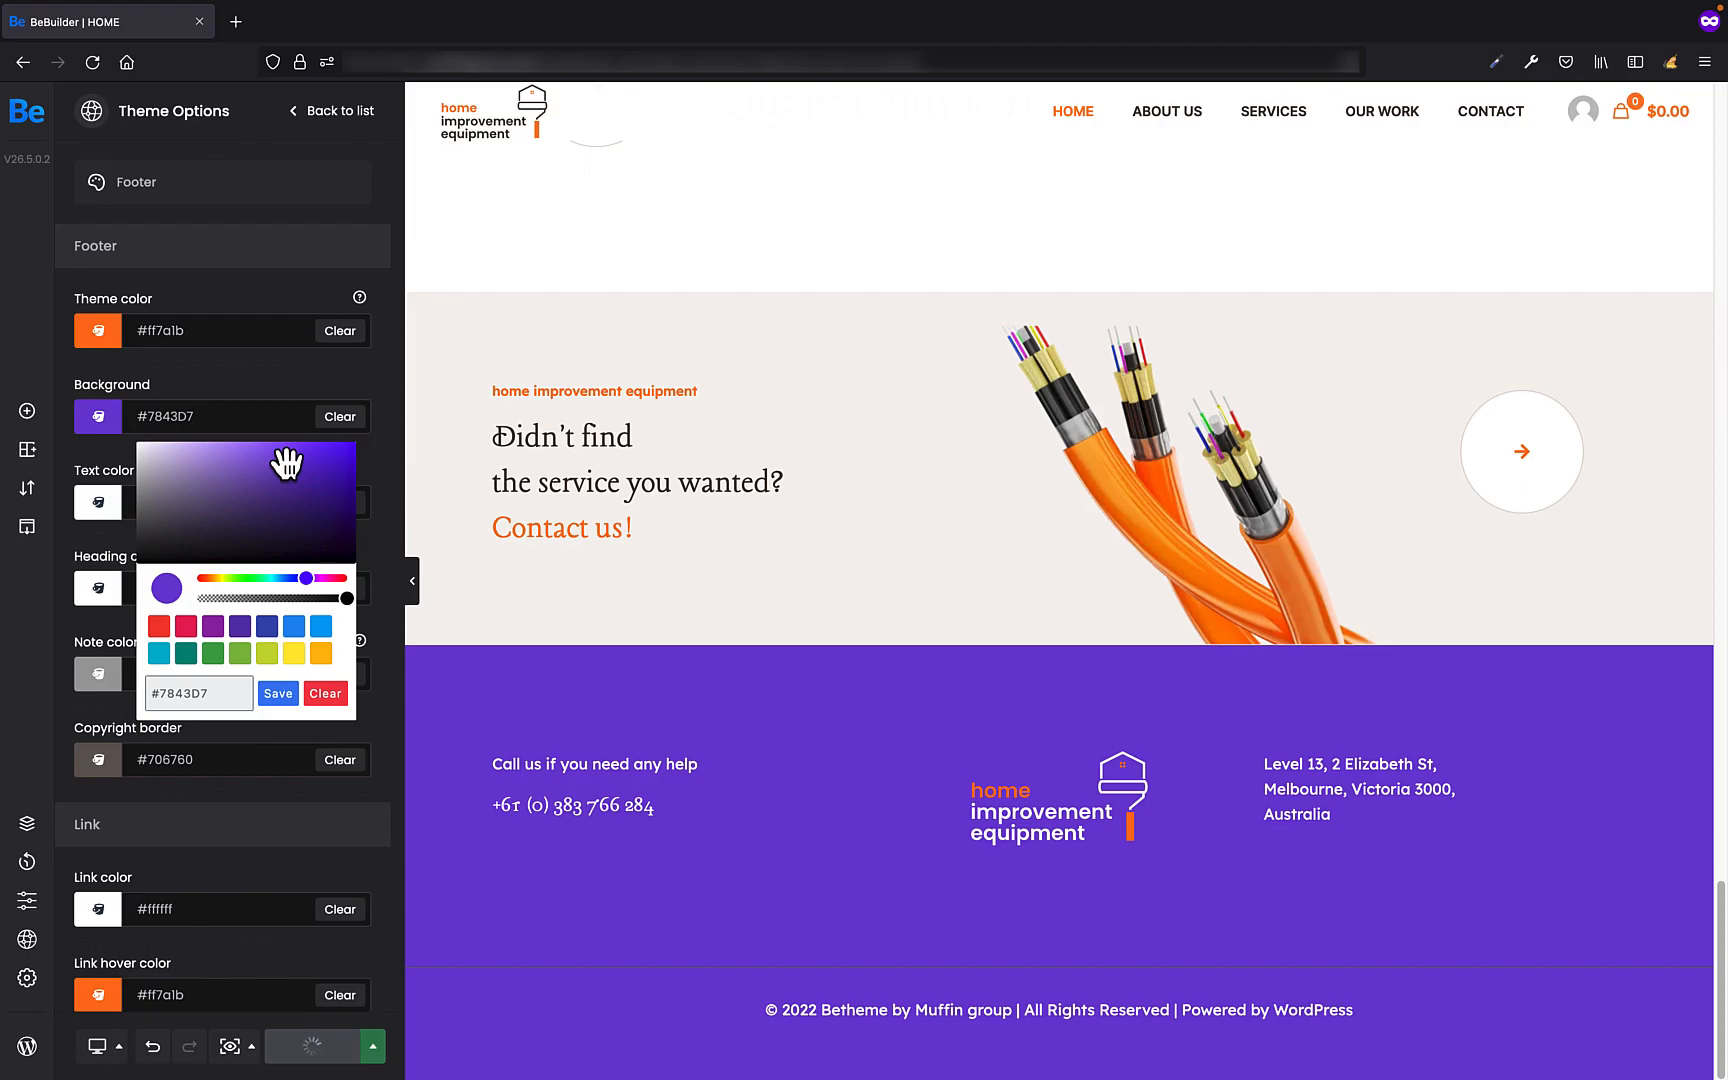